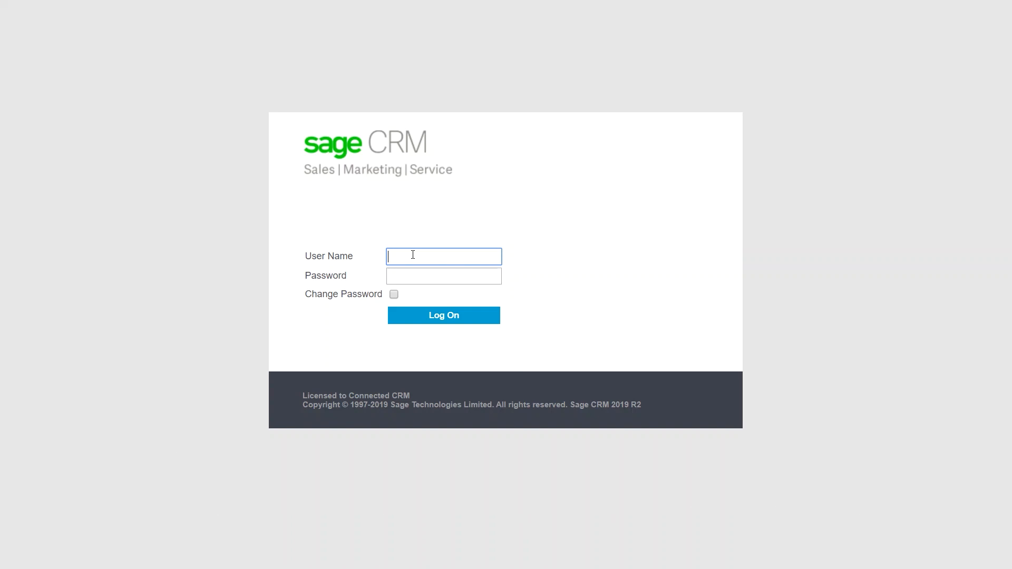
Sign in to Sage CRM as admin, landing on the Sales KPIs for Managers dashboard
type("admin")
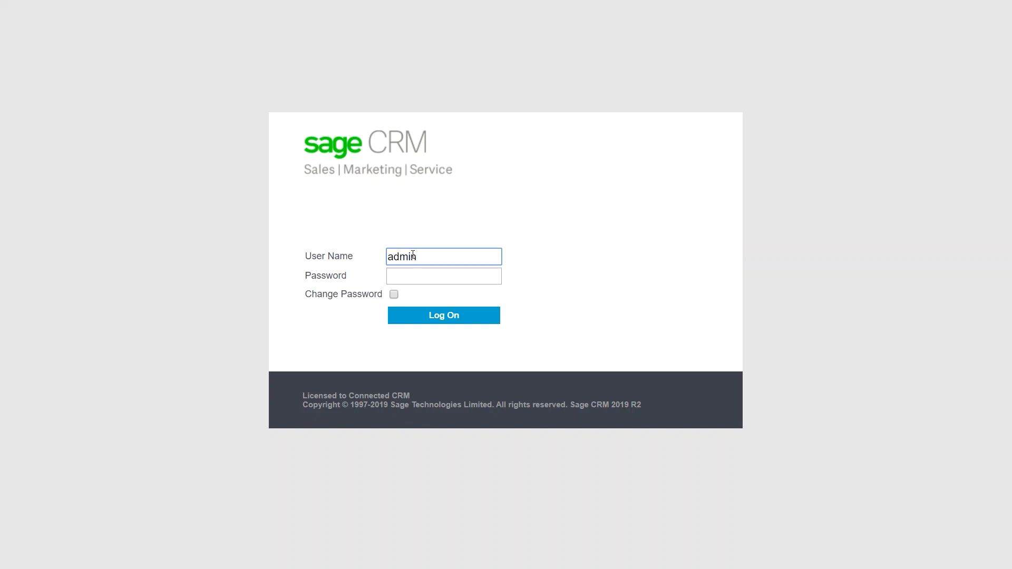
left_click(443, 315)
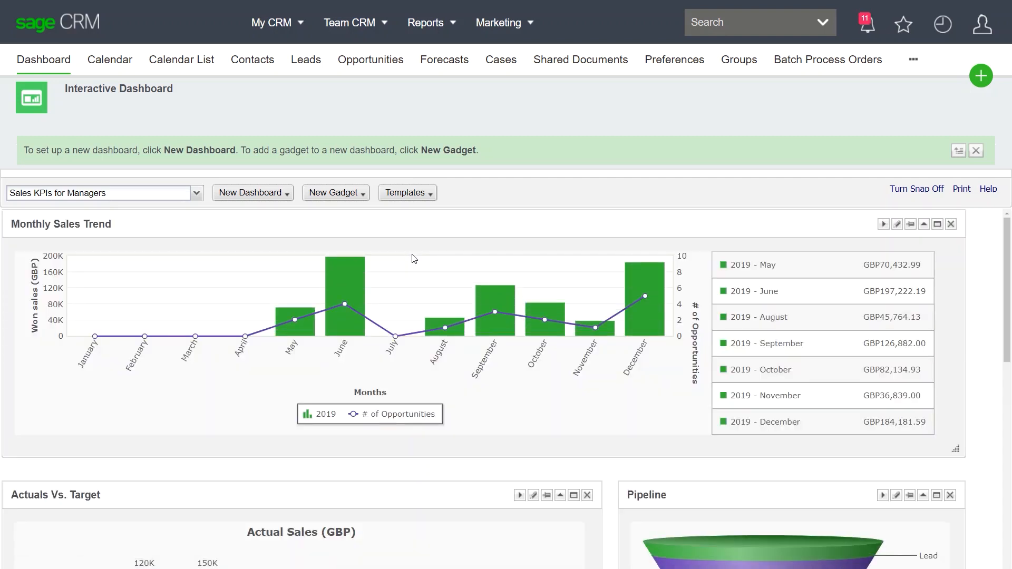
Switch the dashboard from Sales KPIs to Sales Metrics for Managers
left_click(196, 192)
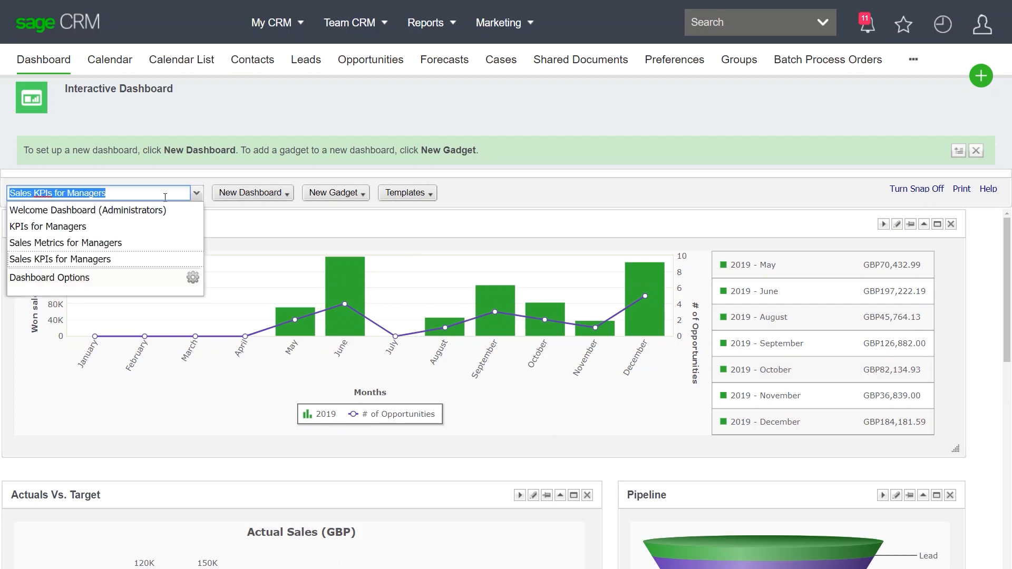
left_click(65, 242)
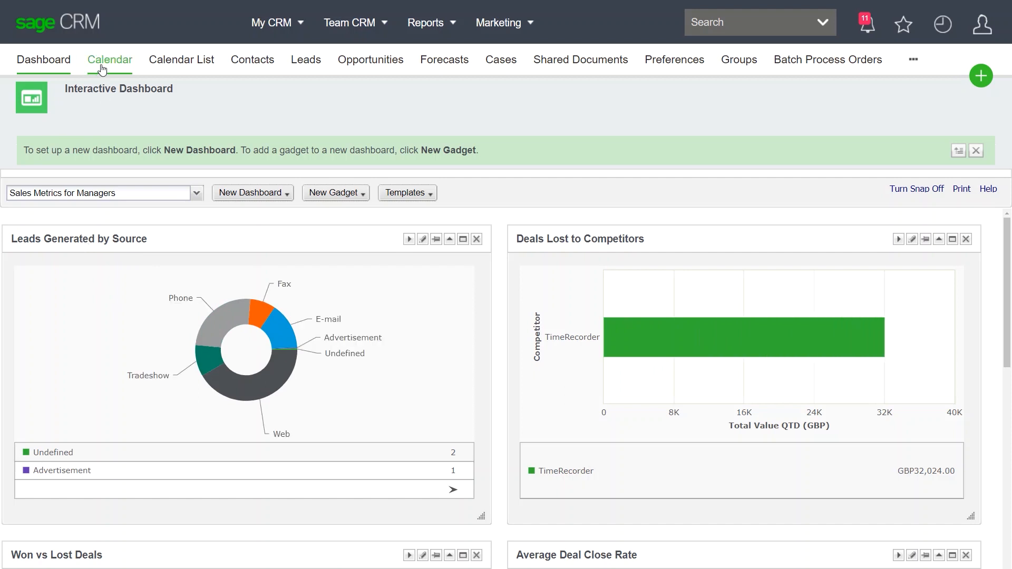
Tour my calendar, leads, opportunities and cases, then list the Team CRM sections
left_click(108, 59)
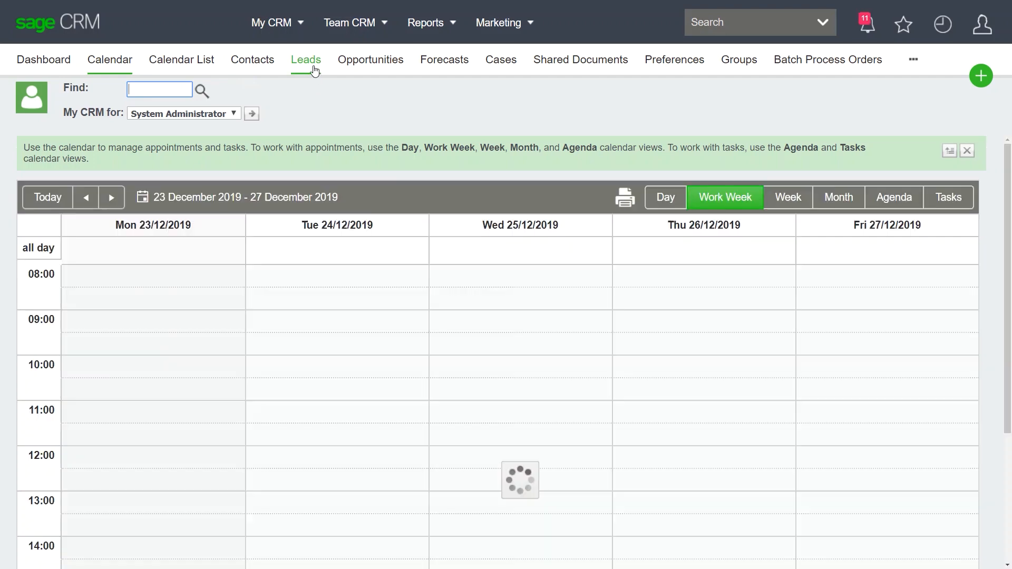
left_click(305, 59)
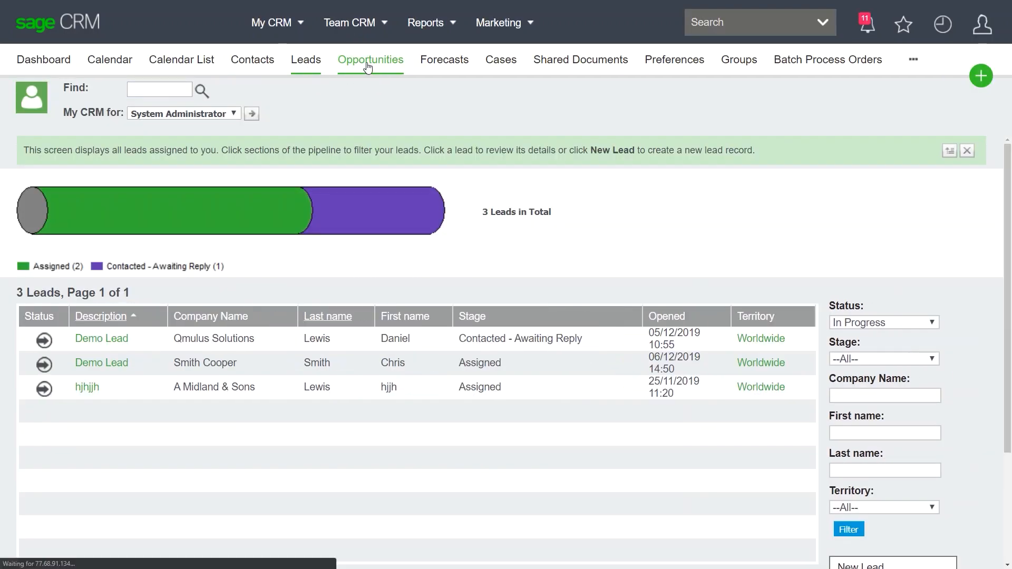
left_click(370, 59)
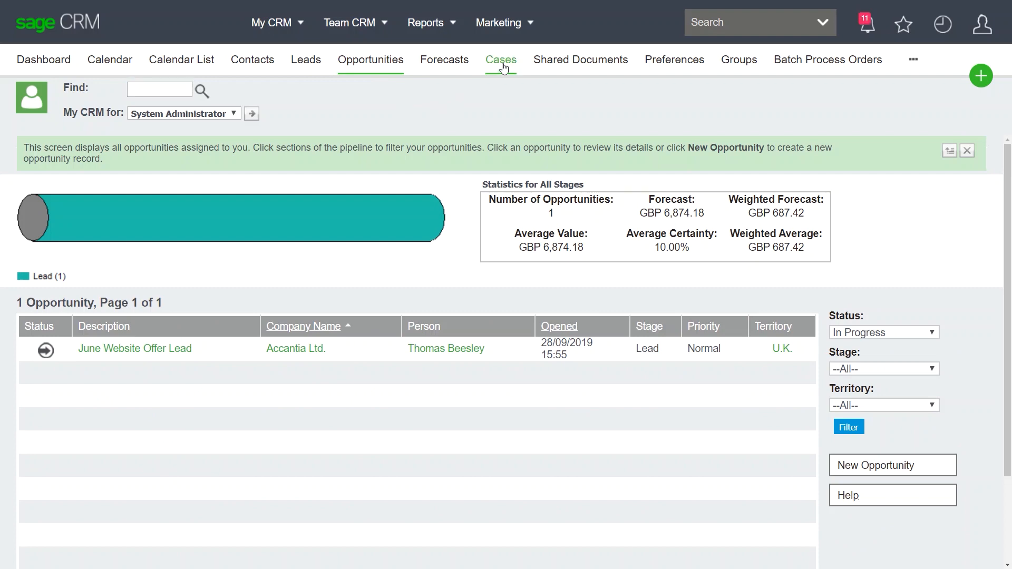
left_click(500, 59)
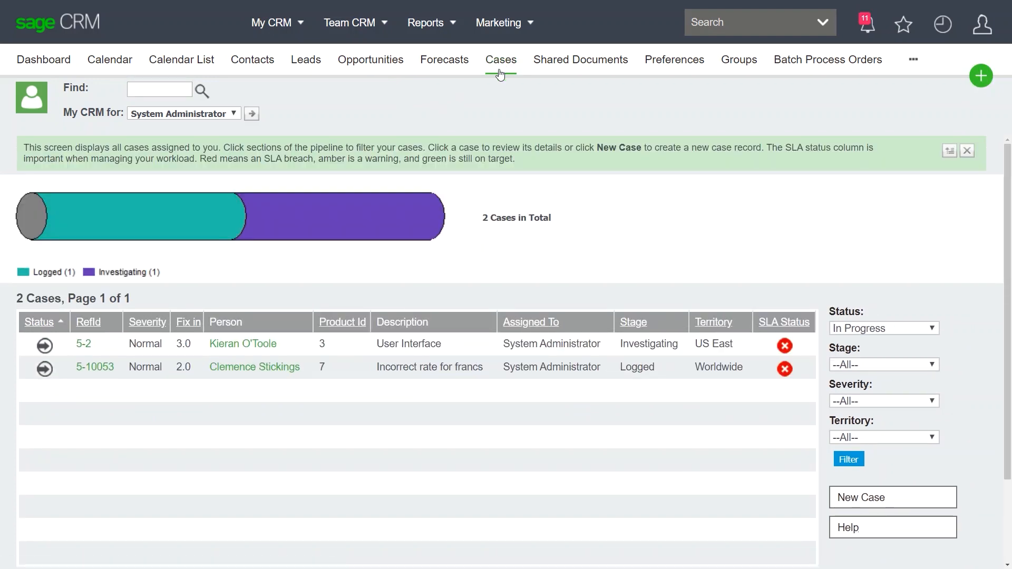
left_click(350, 22)
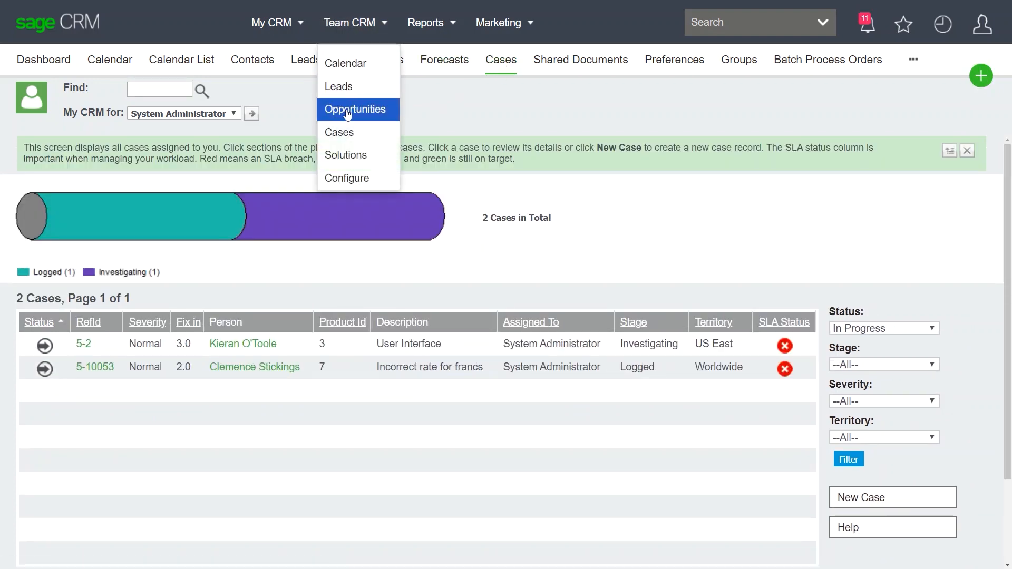
Show the team opportunities filtered to the Direct Sales team
left_click(354, 109)
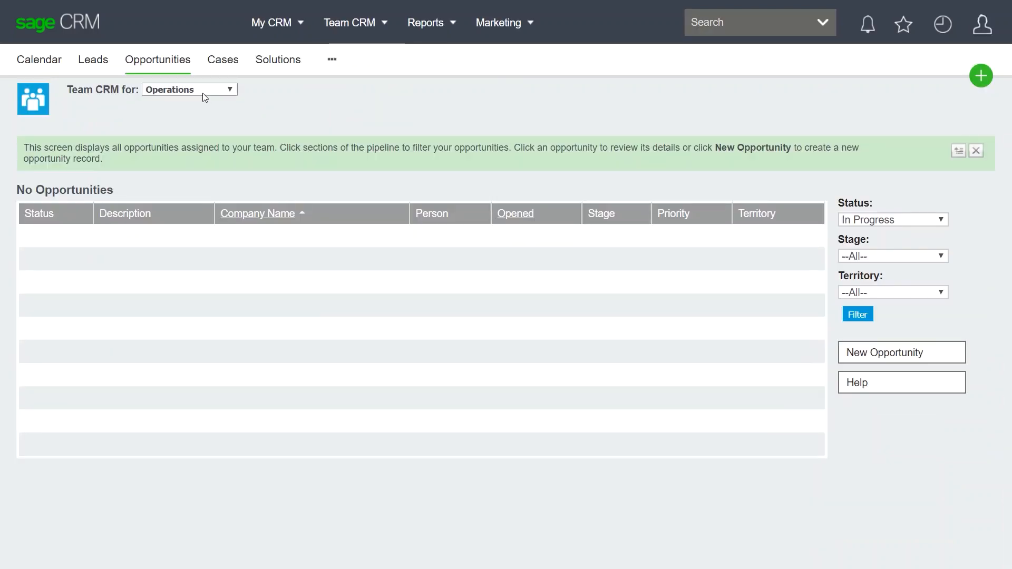
left_click(189, 88)
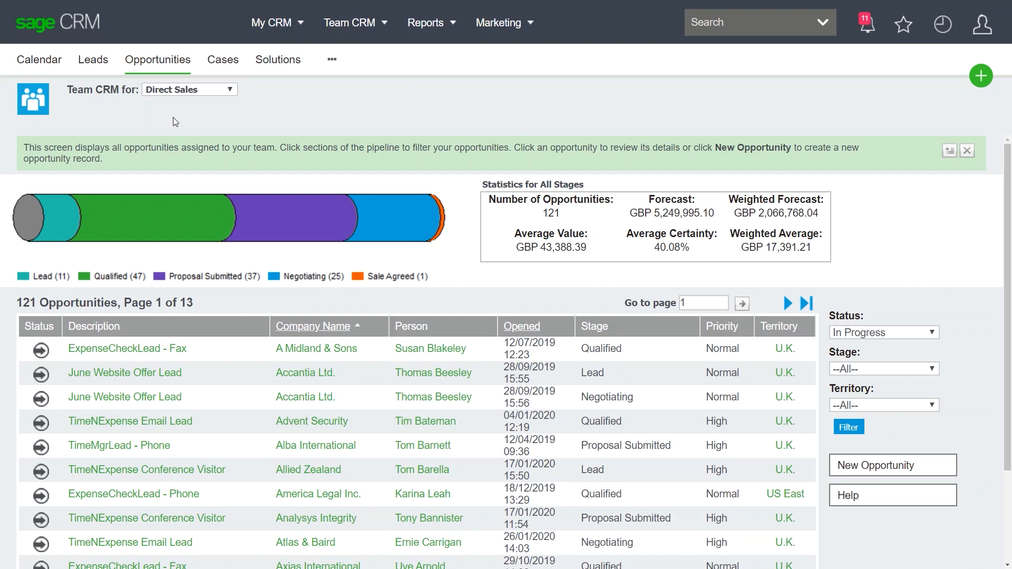
mouse_move(941, 25)
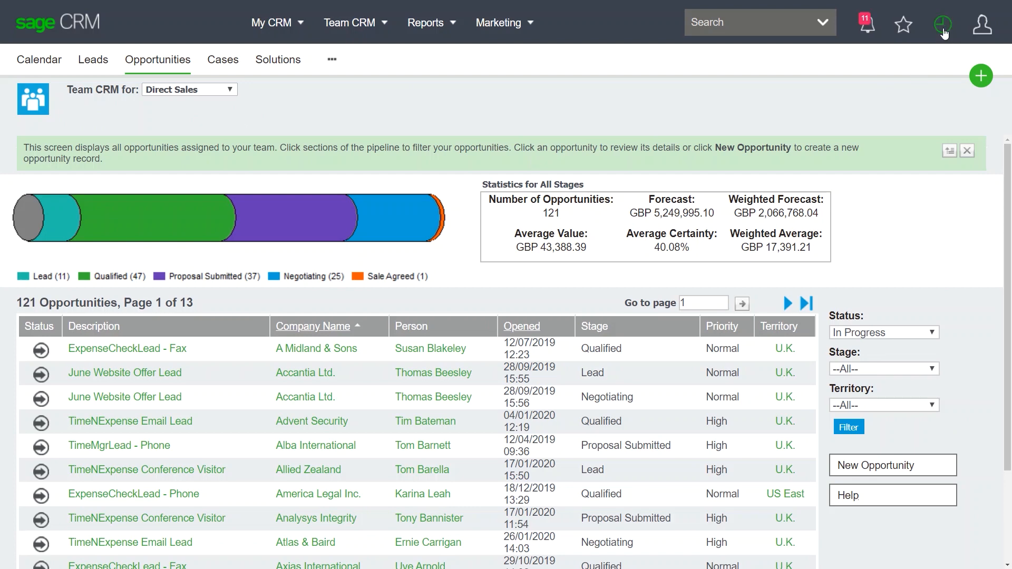
mouse_move(903, 23)
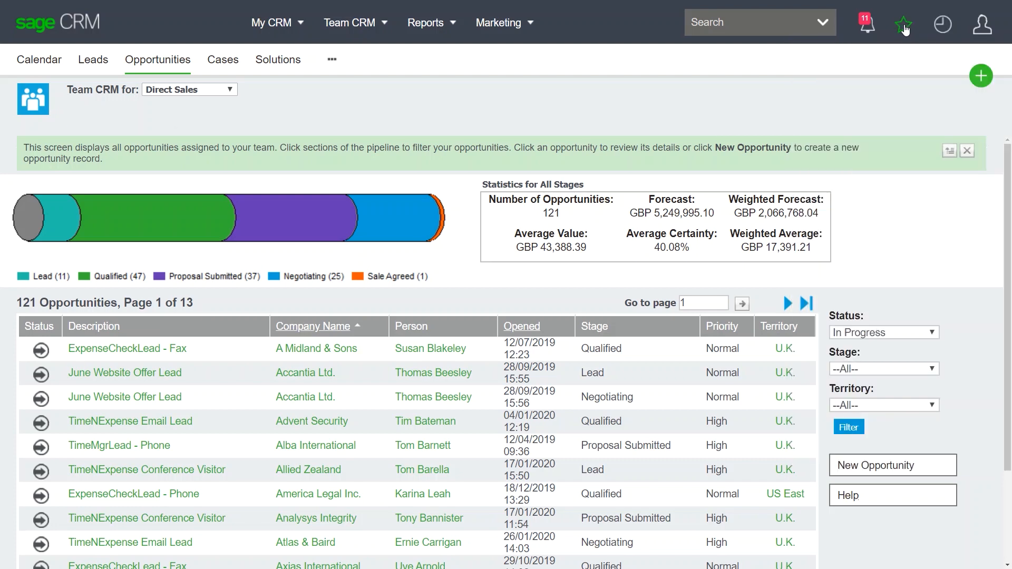
From Favourites, bring up the Abbey Retail Ltd company record
left_click(904, 23)
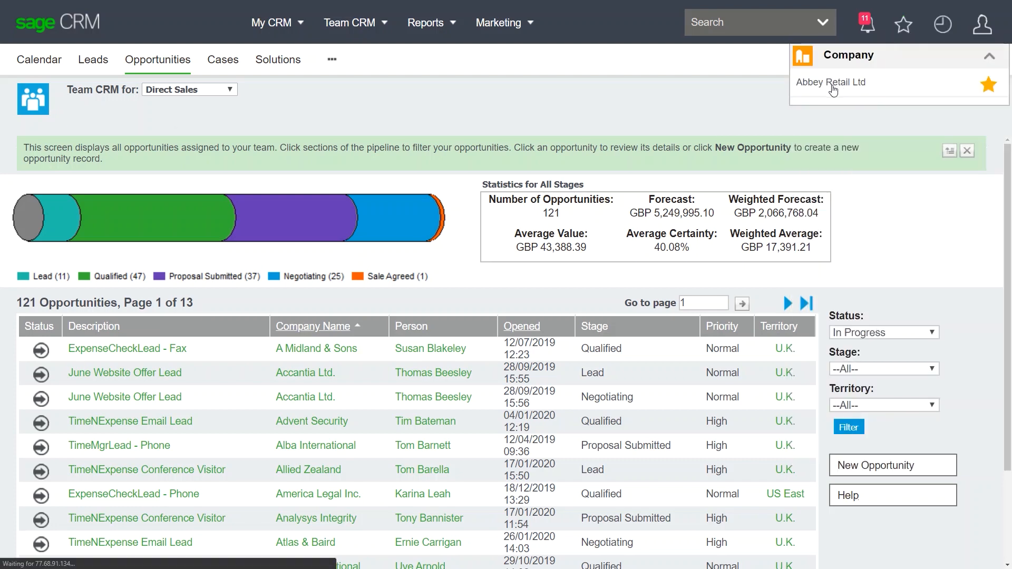
left_click(832, 82)
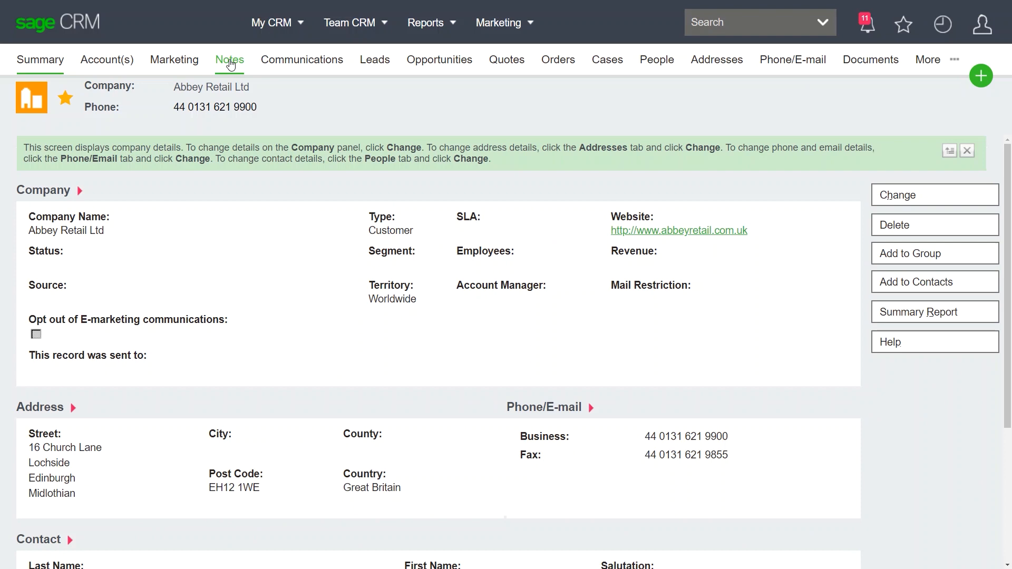
Browse Abbey Retail Ltd's notes, communications, documents, people, addresses, quotes and its 48 orders
left_click(229, 59)
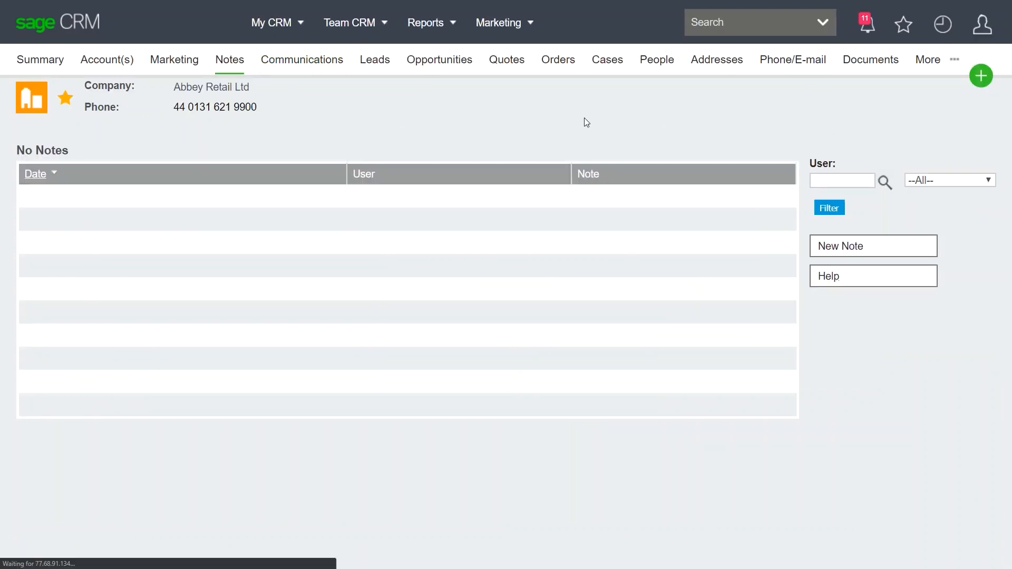
left_click(301, 59)
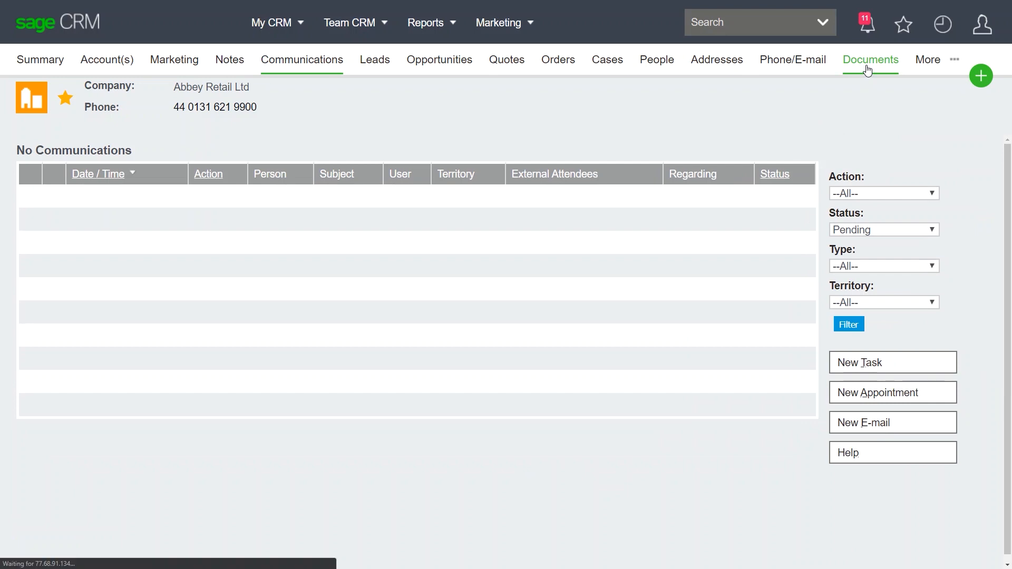
left_click(870, 59)
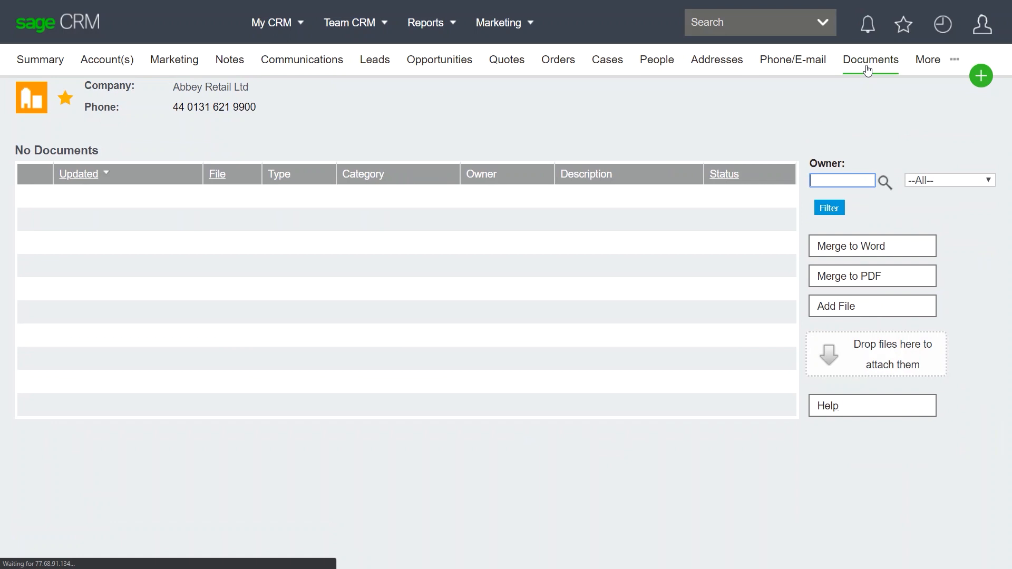
mouse_move(657, 59)
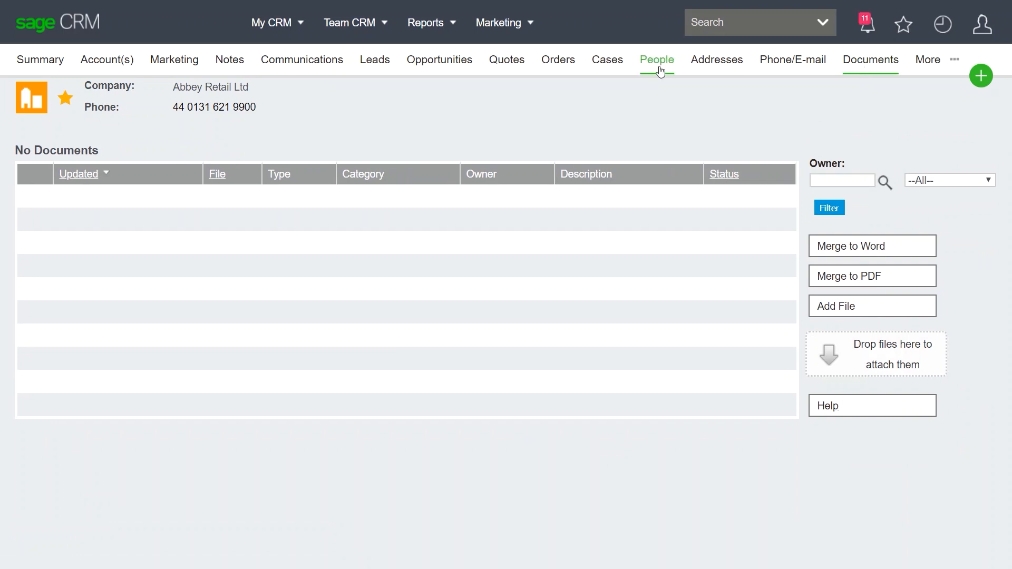
left_click(657, 59)
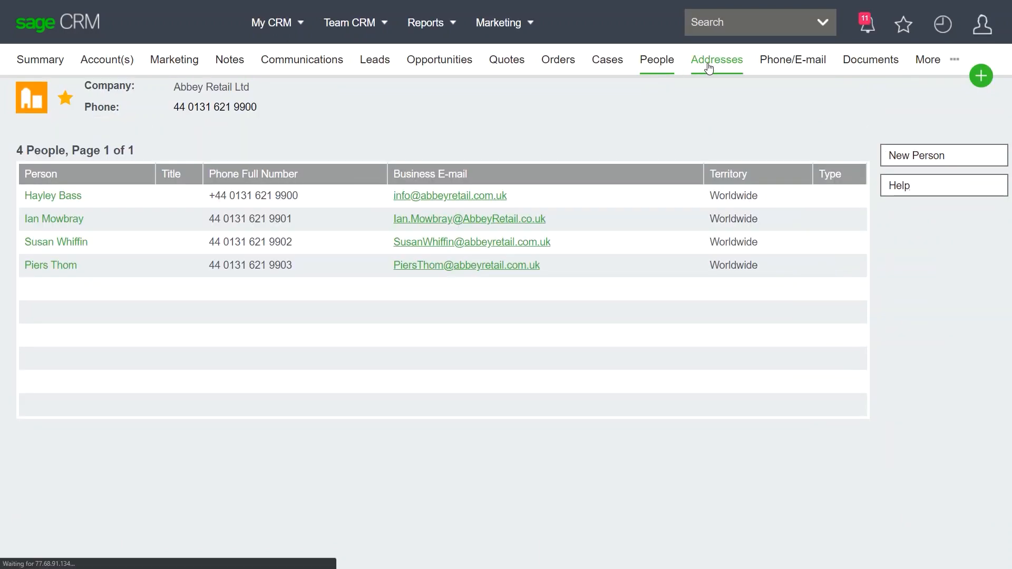
left_click(716, 59)
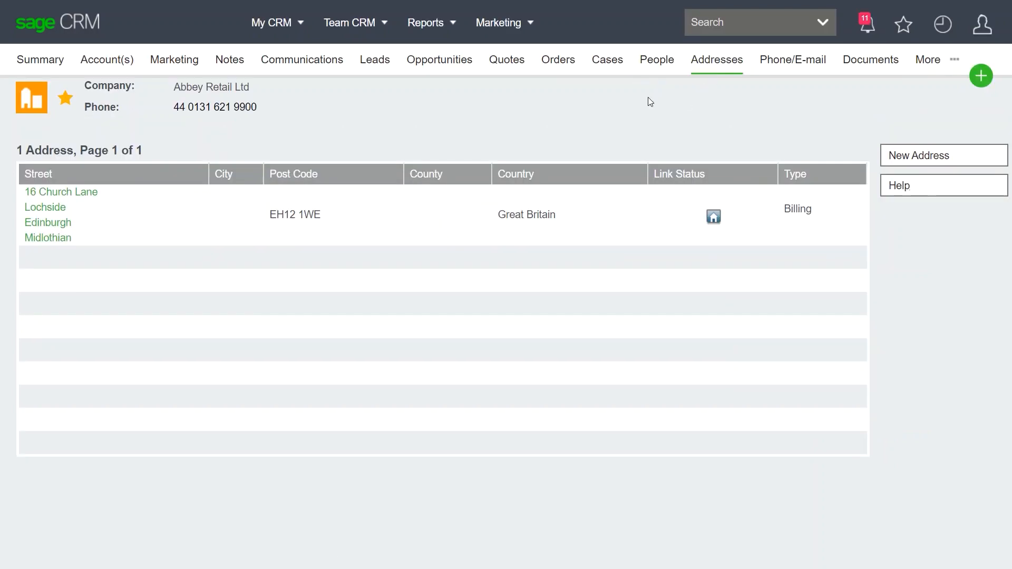
left_click(507, 59)
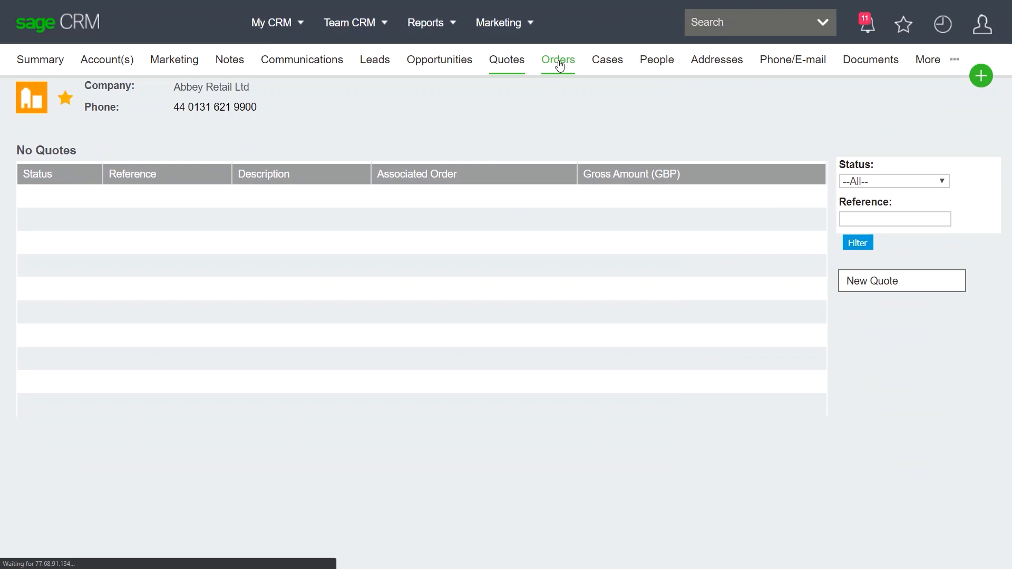
left_click(557, 59)
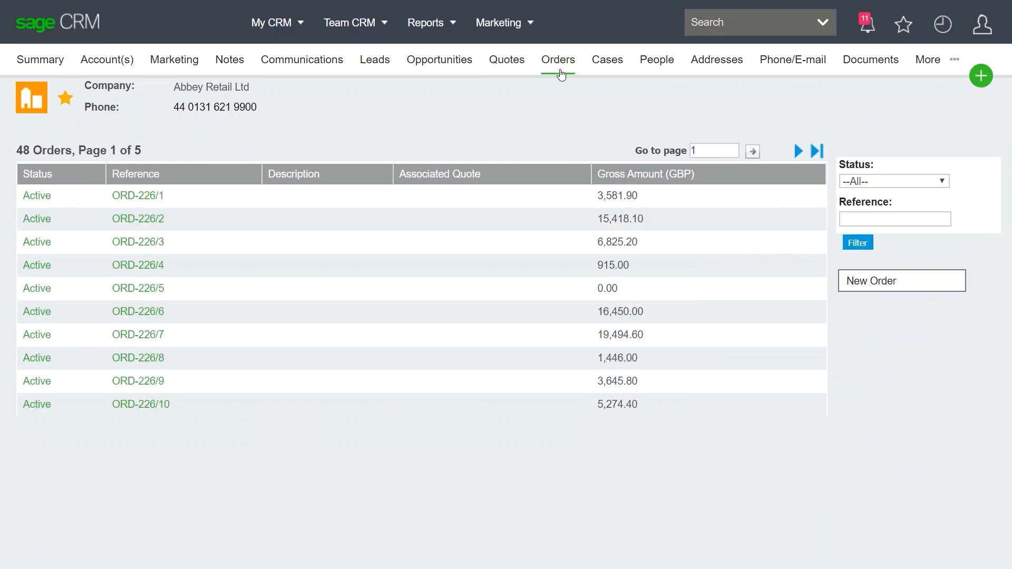
mouse_move(949, 83)
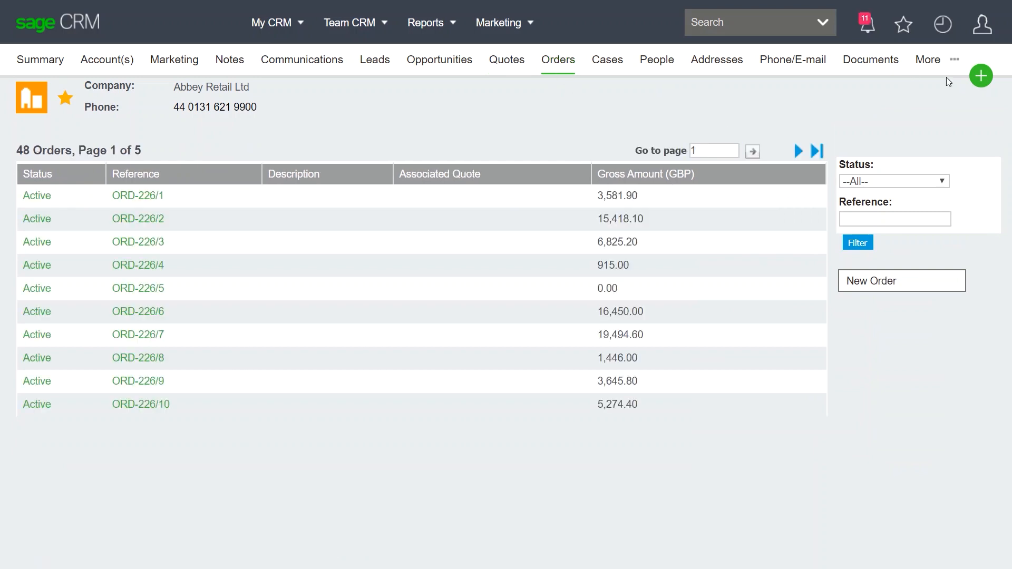
left_click(981, 76)
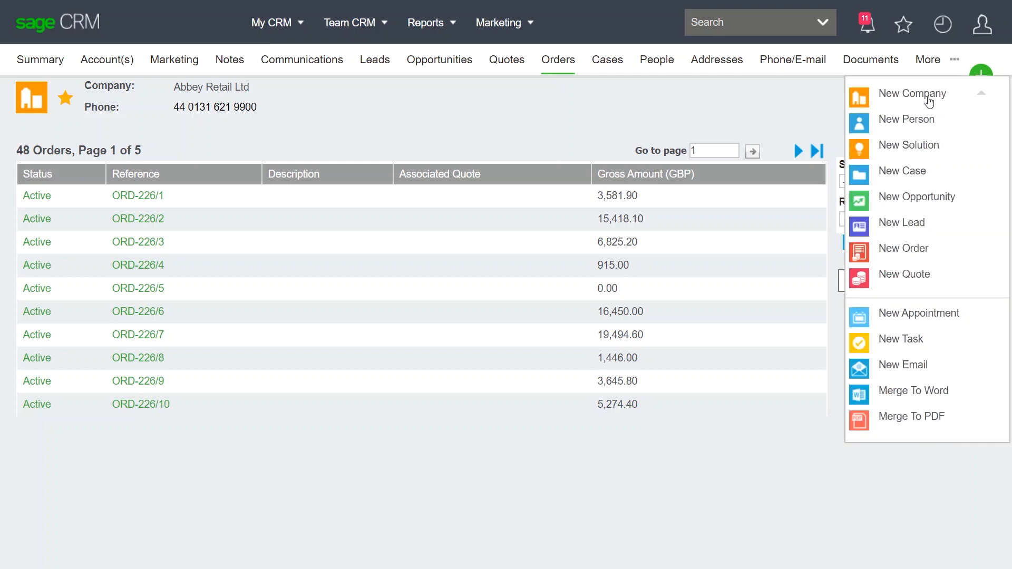
left_click(906, 119)
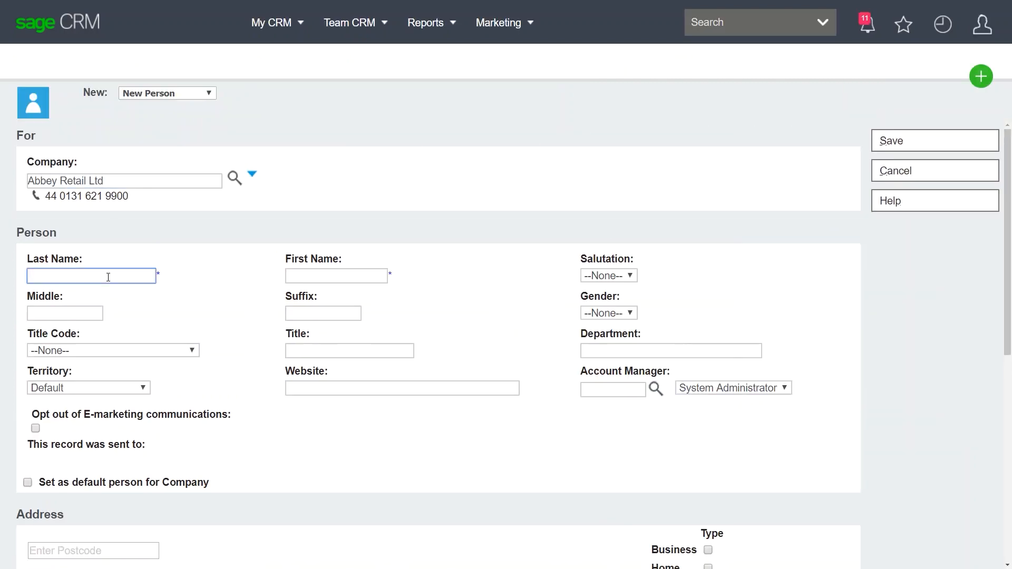
type("Kingsbury")
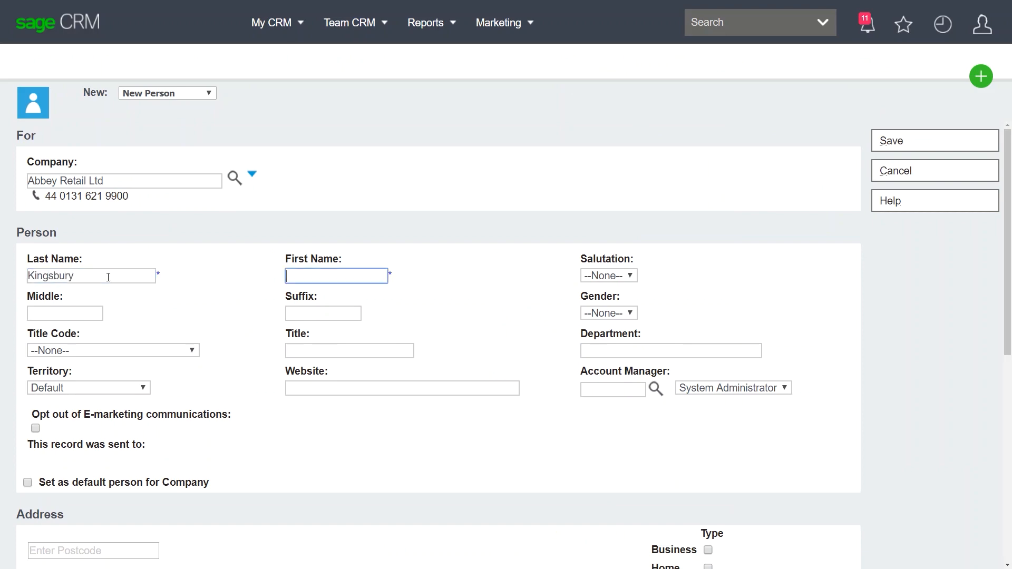
type("John")
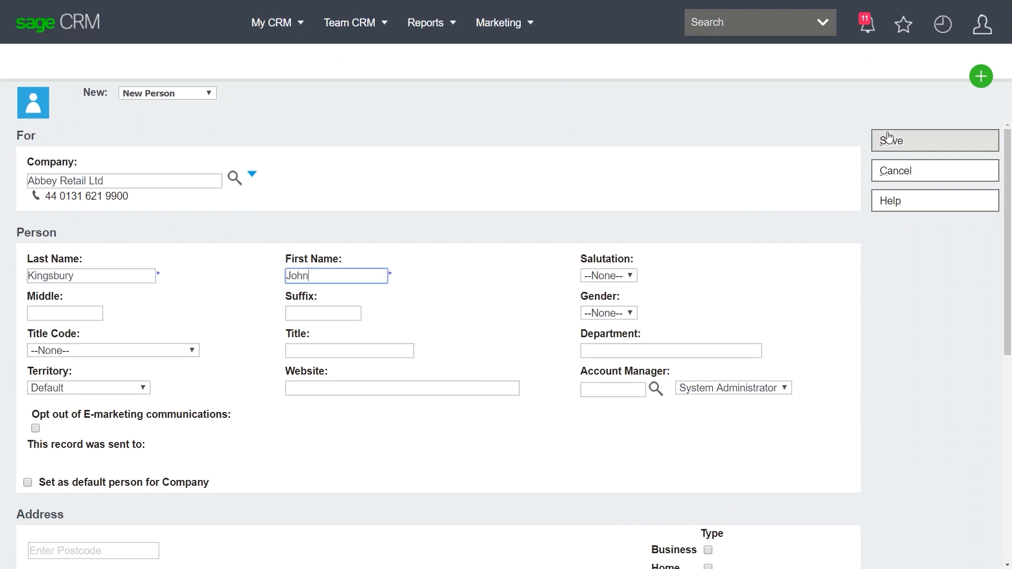
left_click(933, 141)
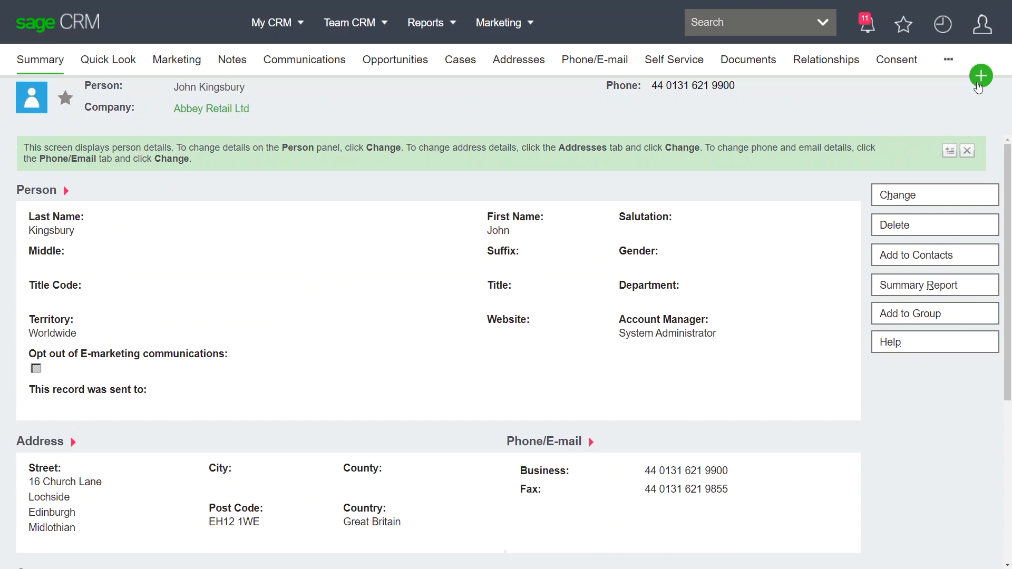
left_click(980, 76)
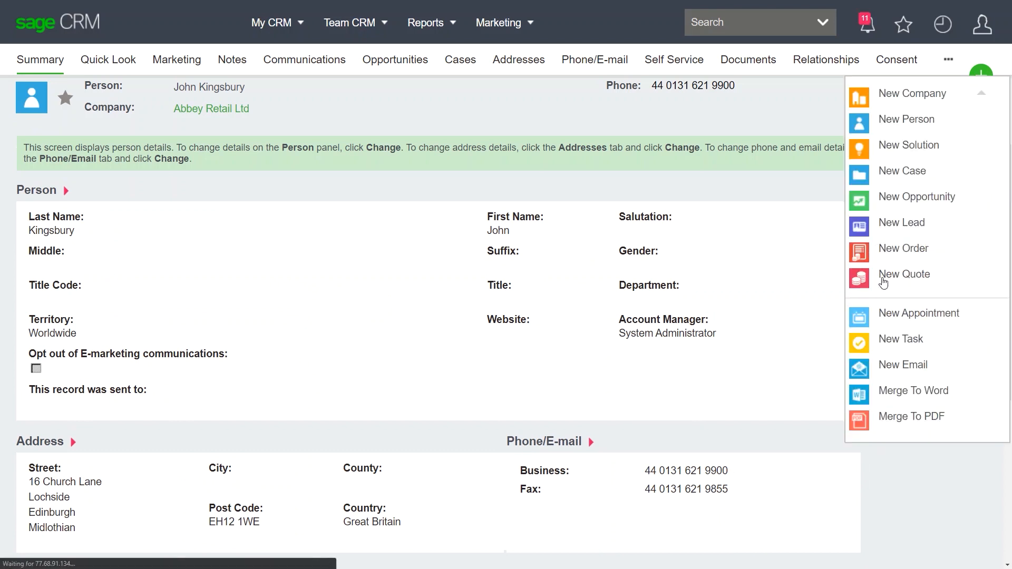
left_click(905, 274)
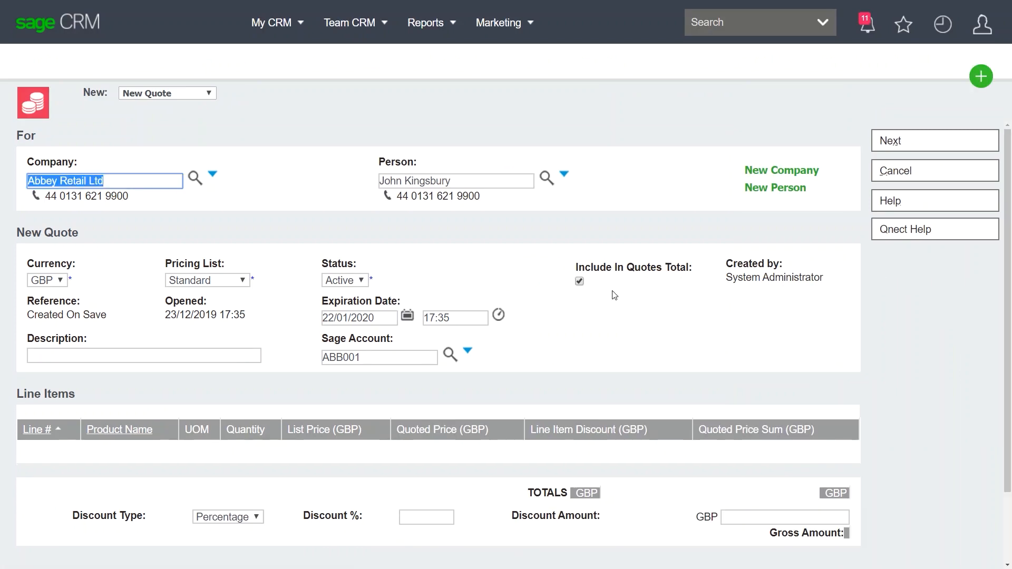
mouse_move(813, 194)
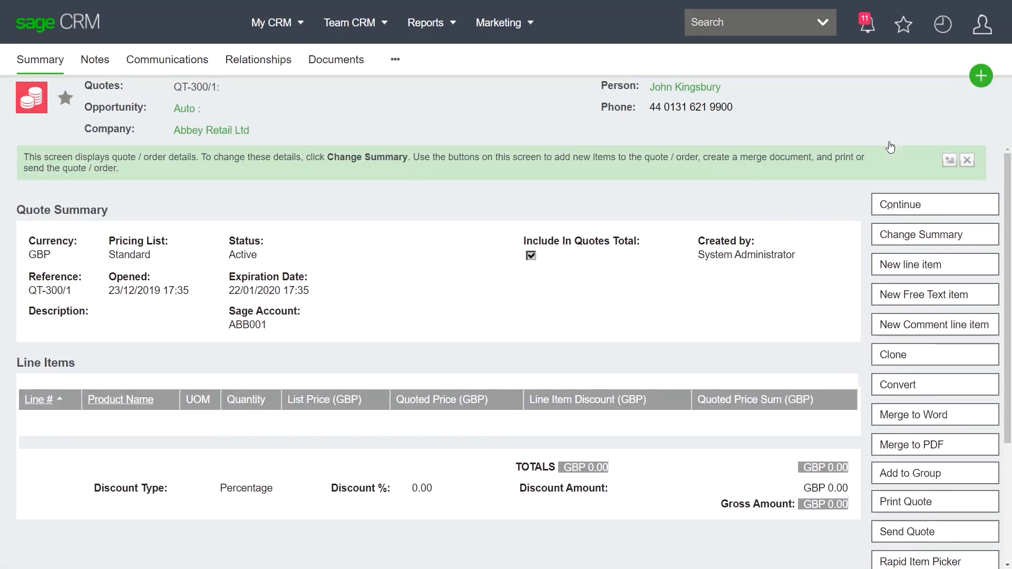
mouse_move(847, 283)
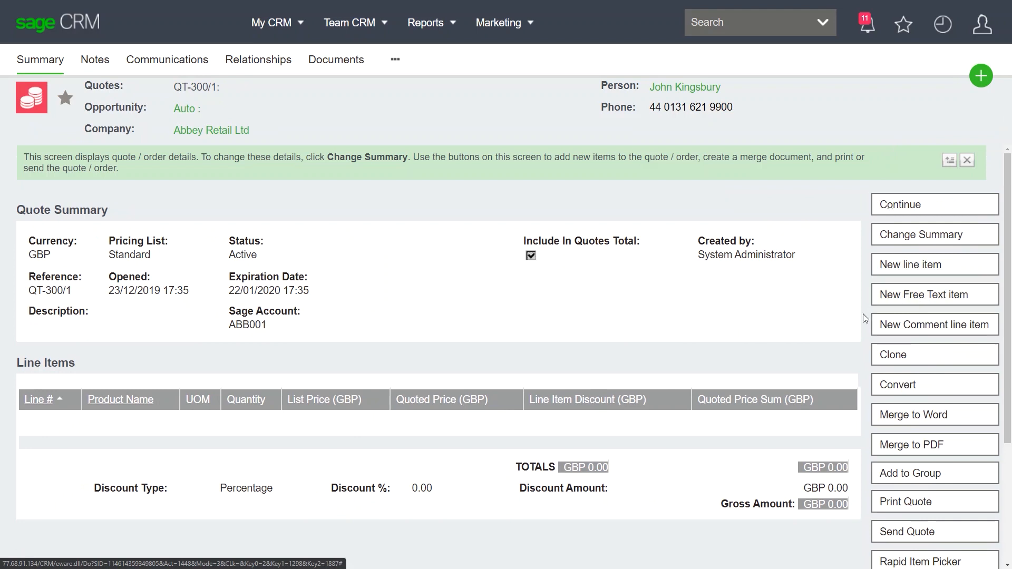
mouse_move(845, 300)
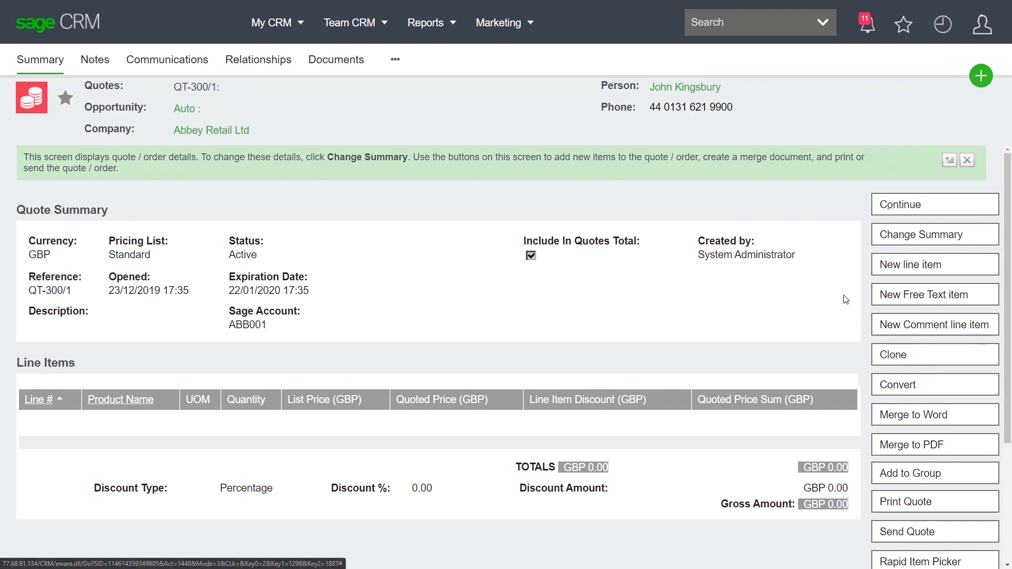
Add an AB Built-In Cookers Double-Oven/300mm/White line at GBP 299.98 and bring up quote QT-300/3
left_click(909, 263)
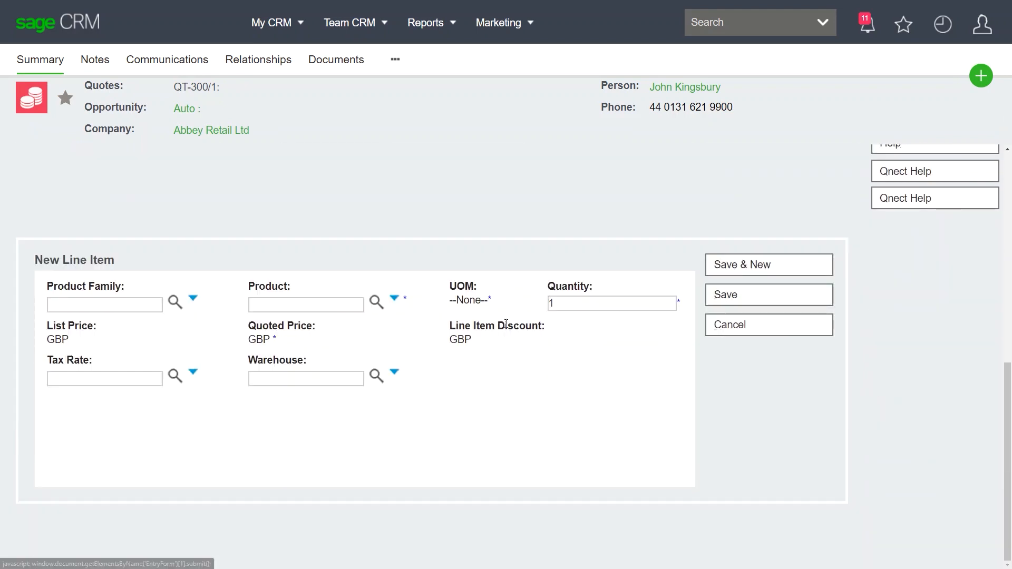
left_click(396, 301)
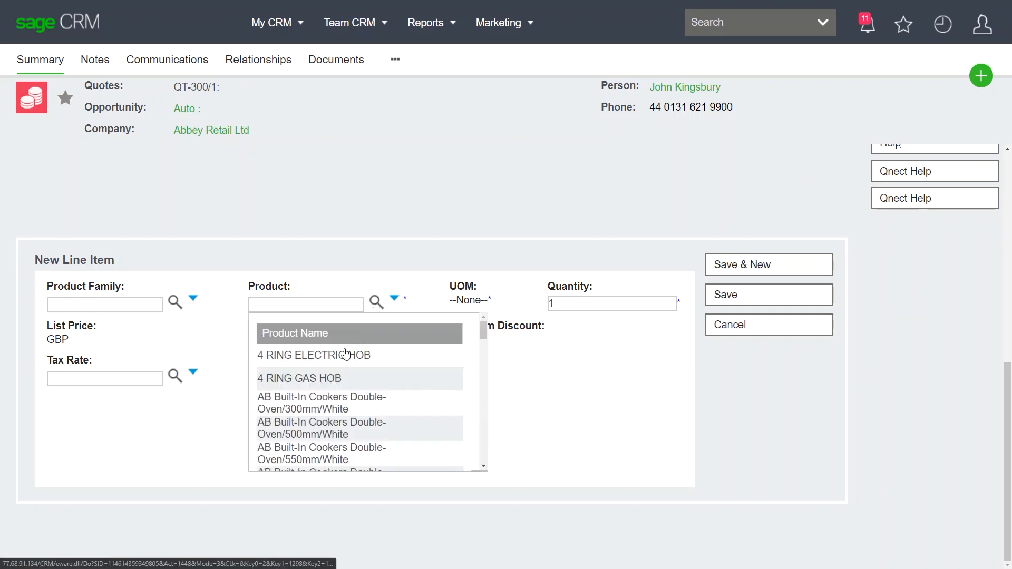
left_click(321, 403)
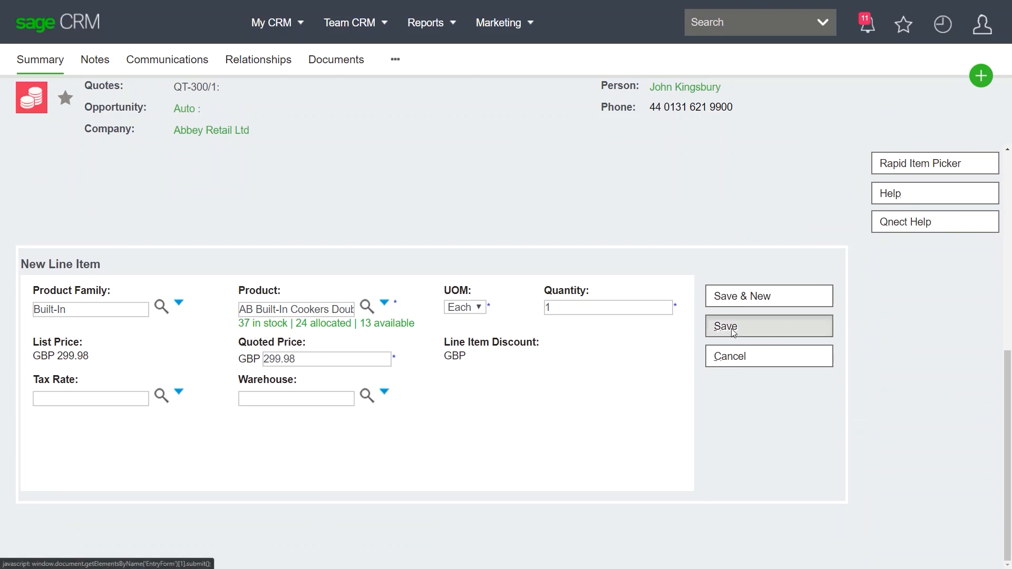
left_click(768, 326)
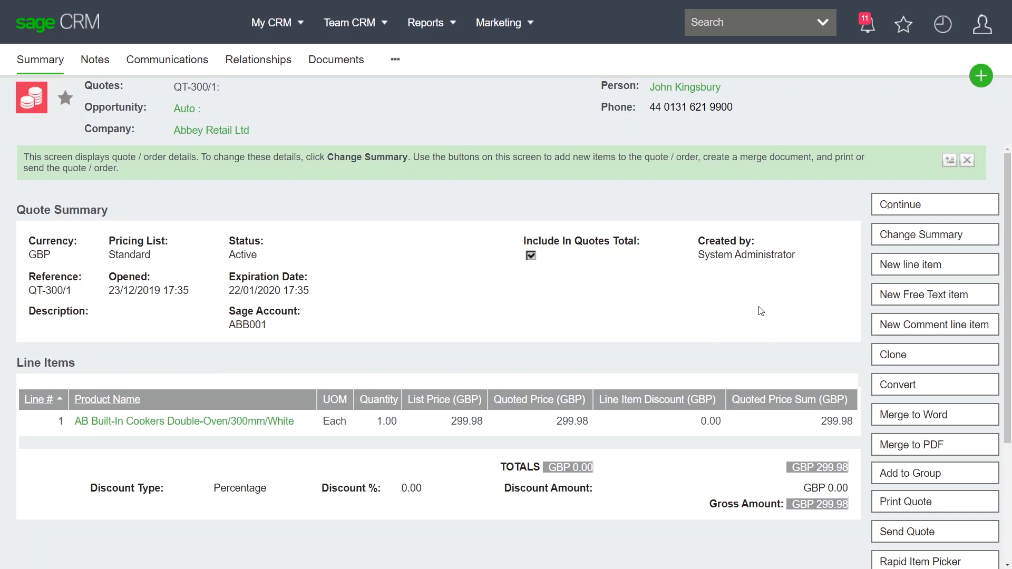
mouse_move(911, 415)
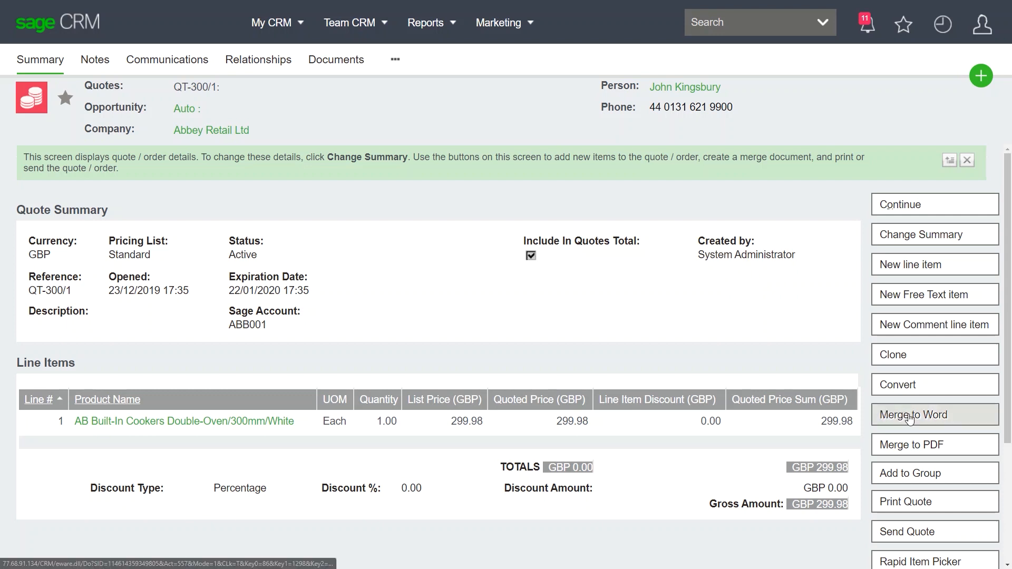
mouse_move(910, 447)
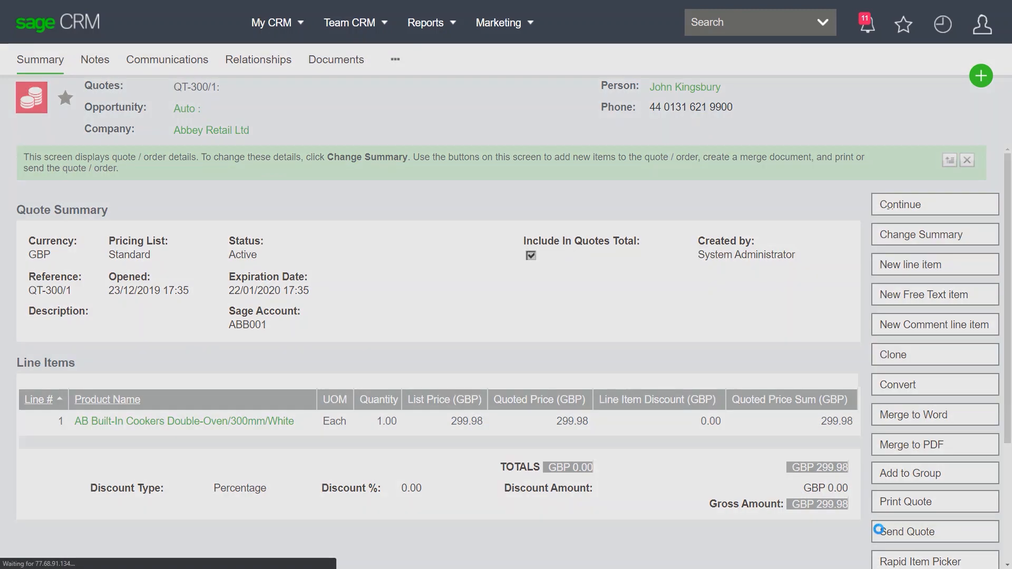
left_click(909, 532)
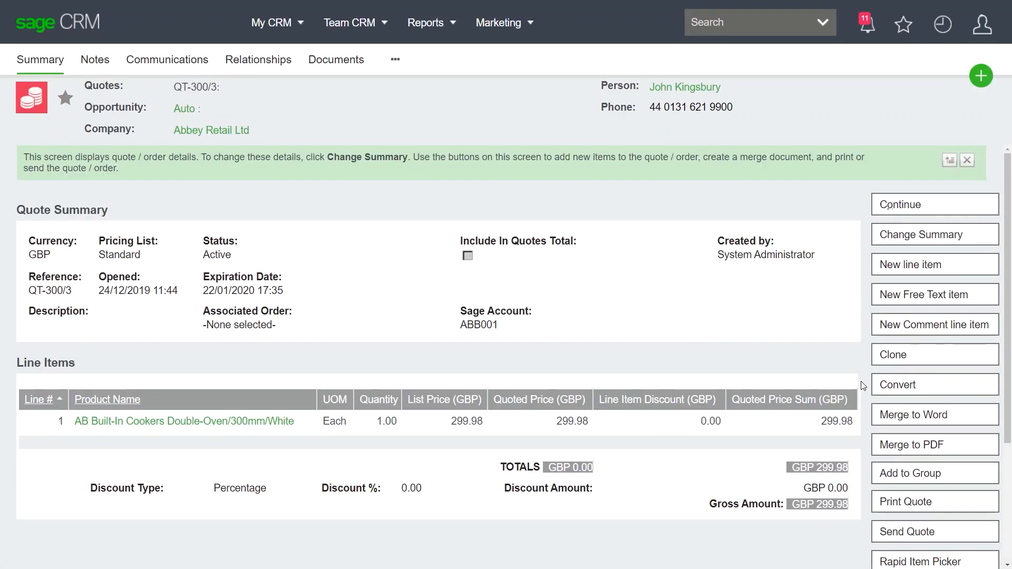
mouse_move(897, 384)
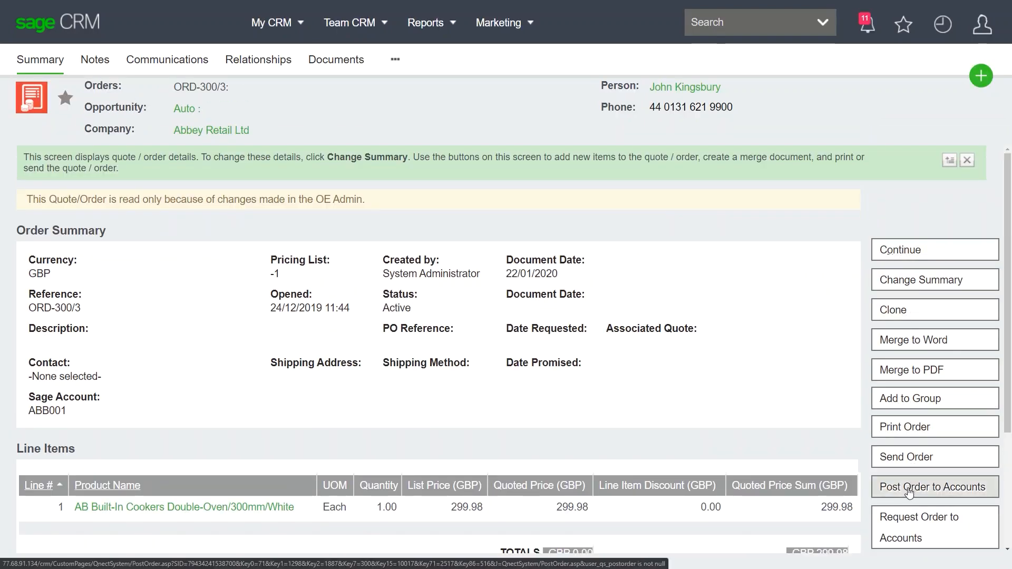
Post order ORD-300/3 to Sage 200 accounts, then return to the Abbey Retail Ltd record
left_click(935, 488)
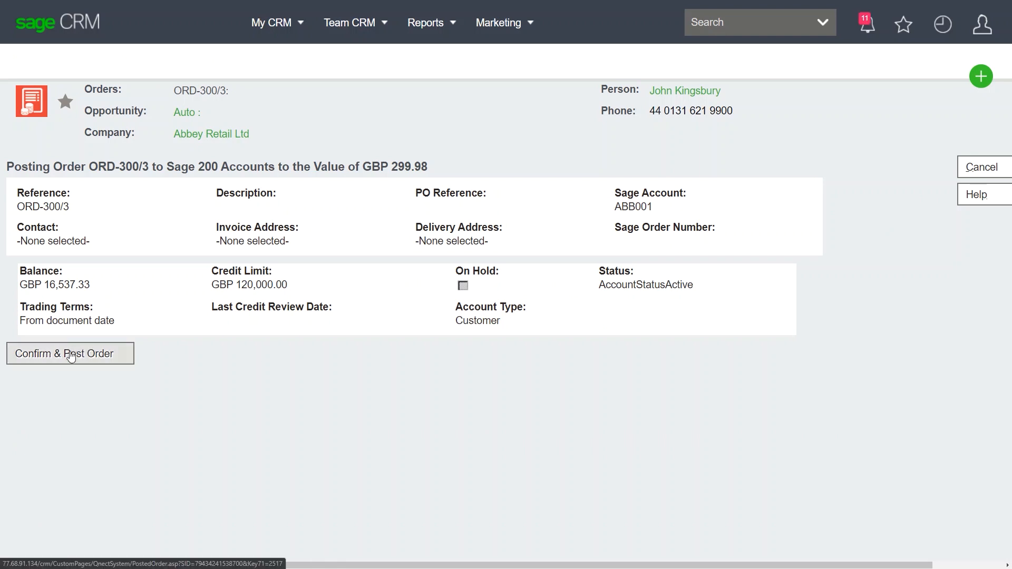
left_click(69, 354)
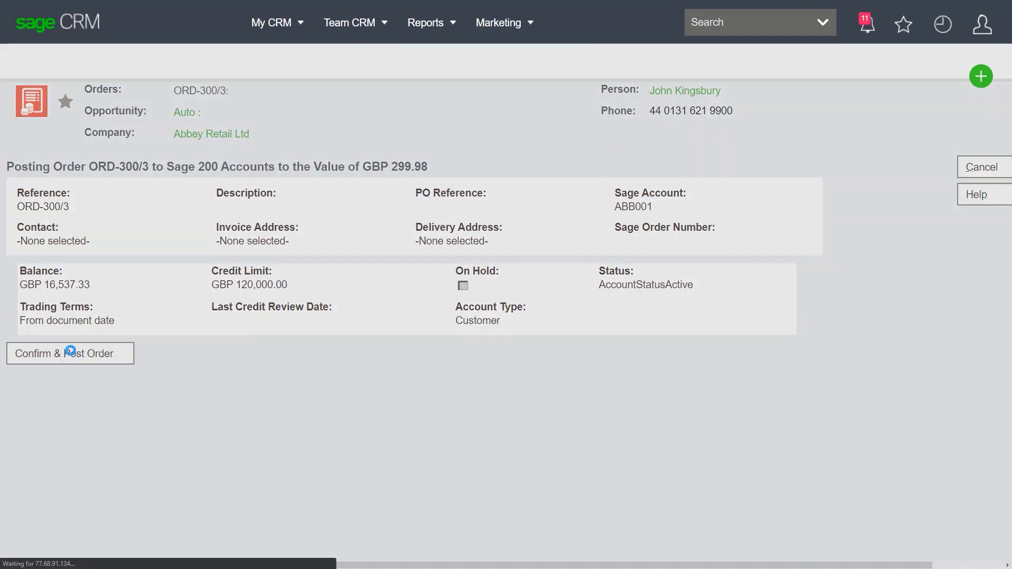
left_click(70, 353)
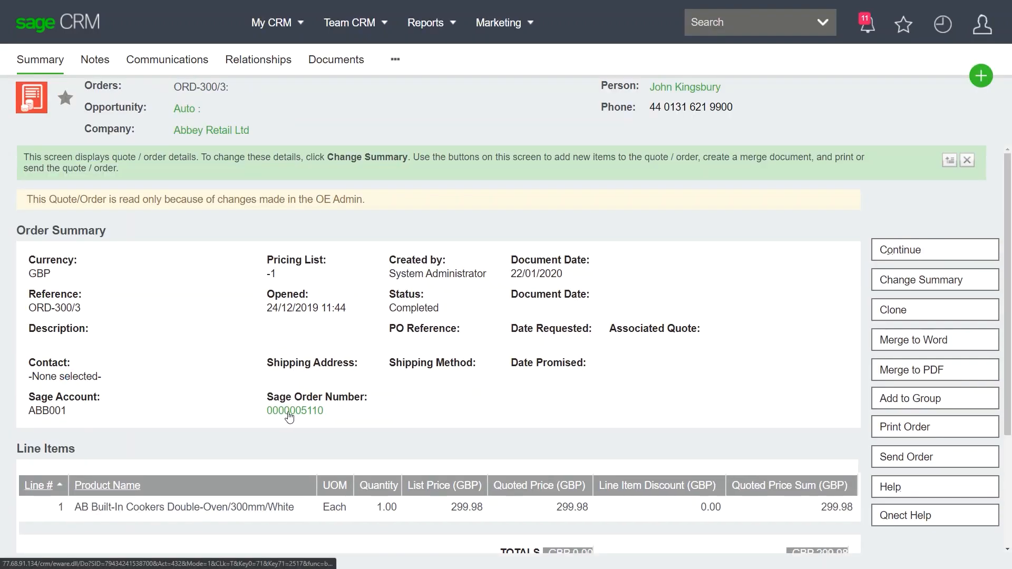
left_click(211, 130)
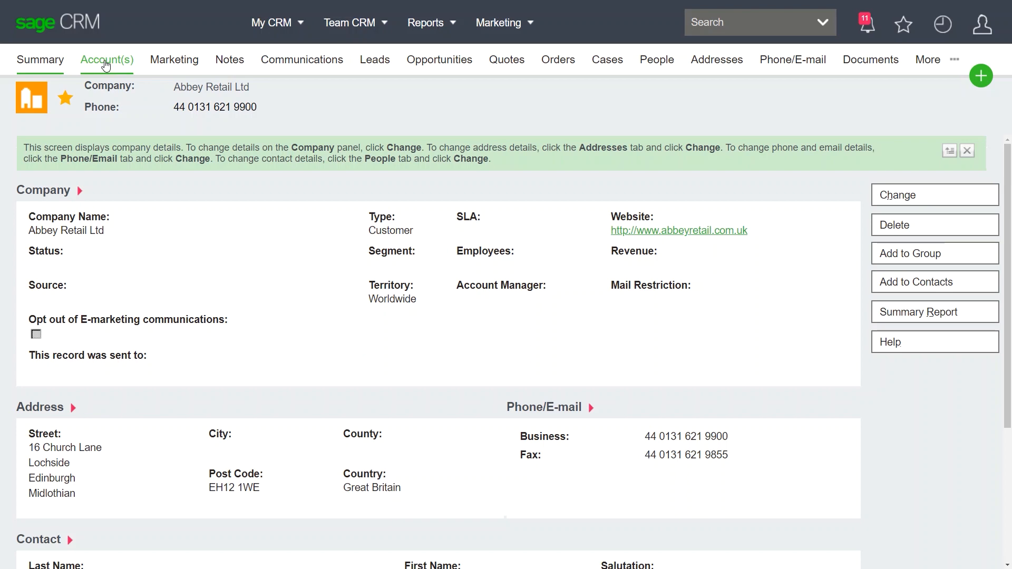
Review Abbey Retail's Sage 200 financials and sales orders, then begin a new Sage 200 order
left_click(106, 59)
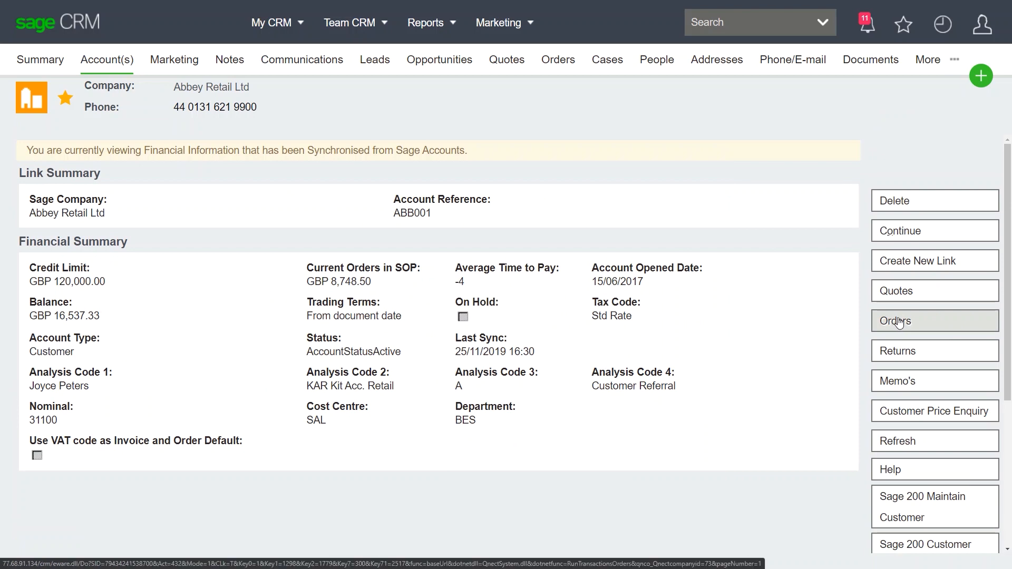
left_click(933, 320)
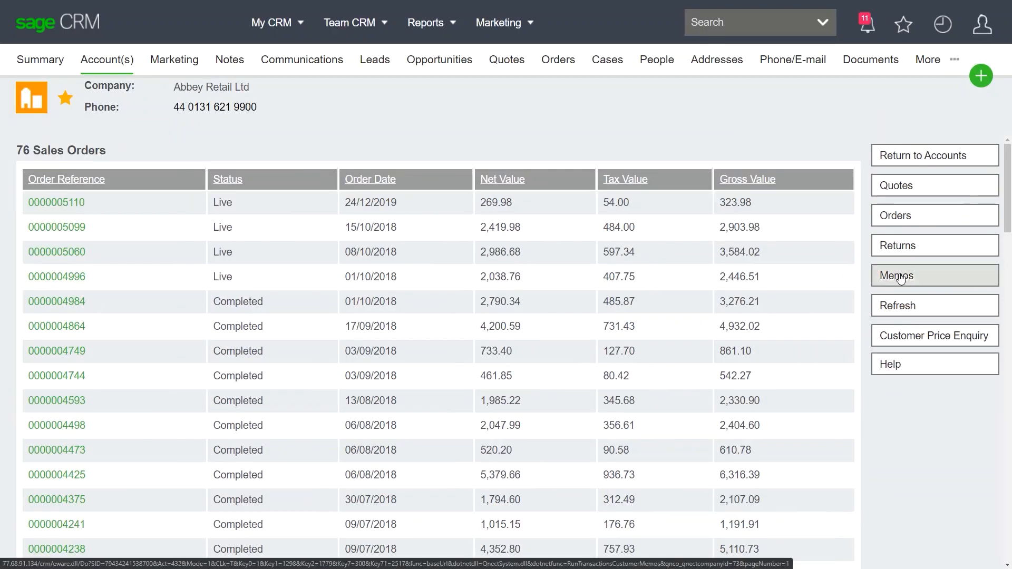
left_click(907, 275)
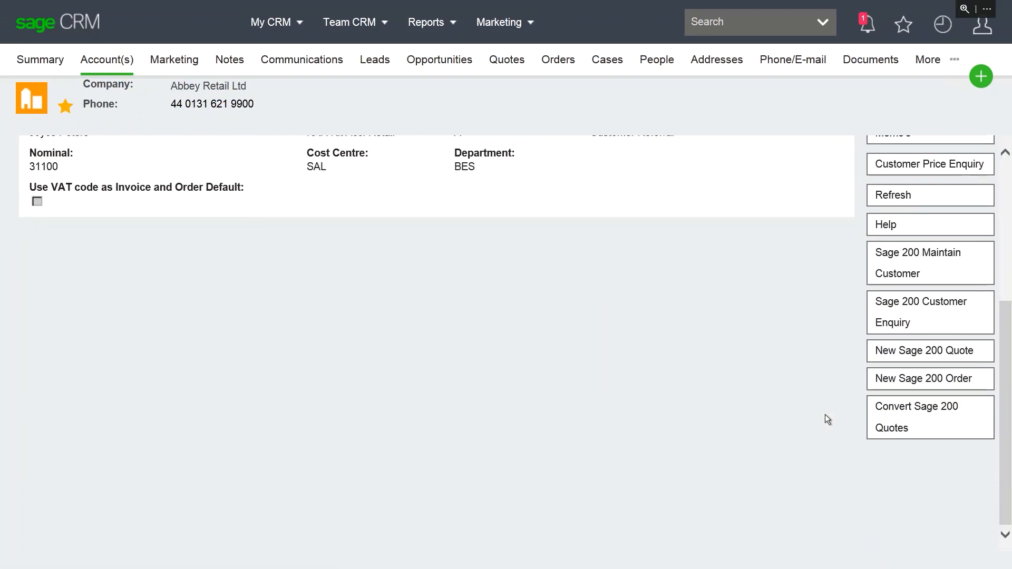
left_click(923, 379)
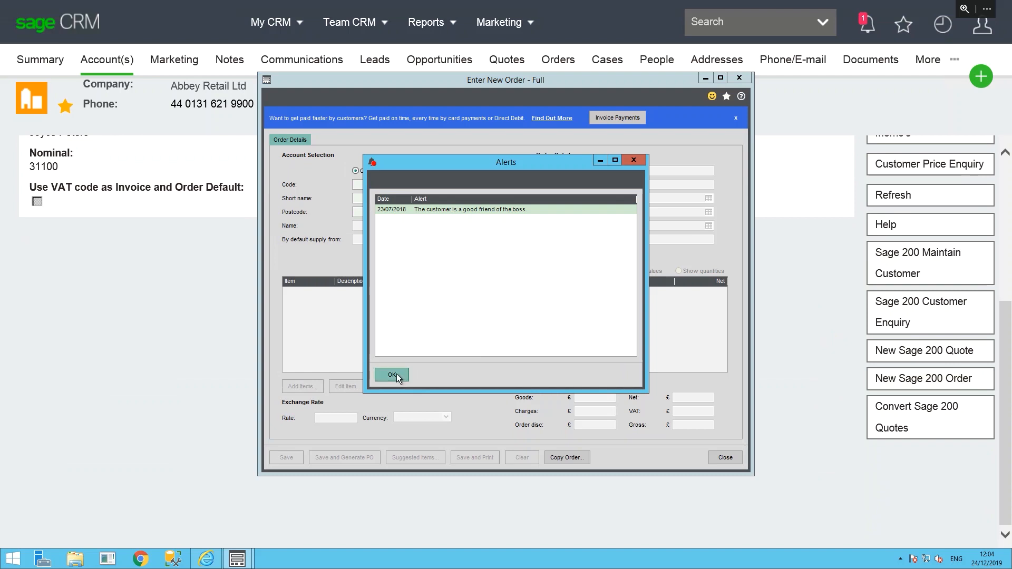
Dismiss the alert and add a line of two AB Built-In Cookers Single-Oven/500mm/White with its warehouse
left_click(391, 374)
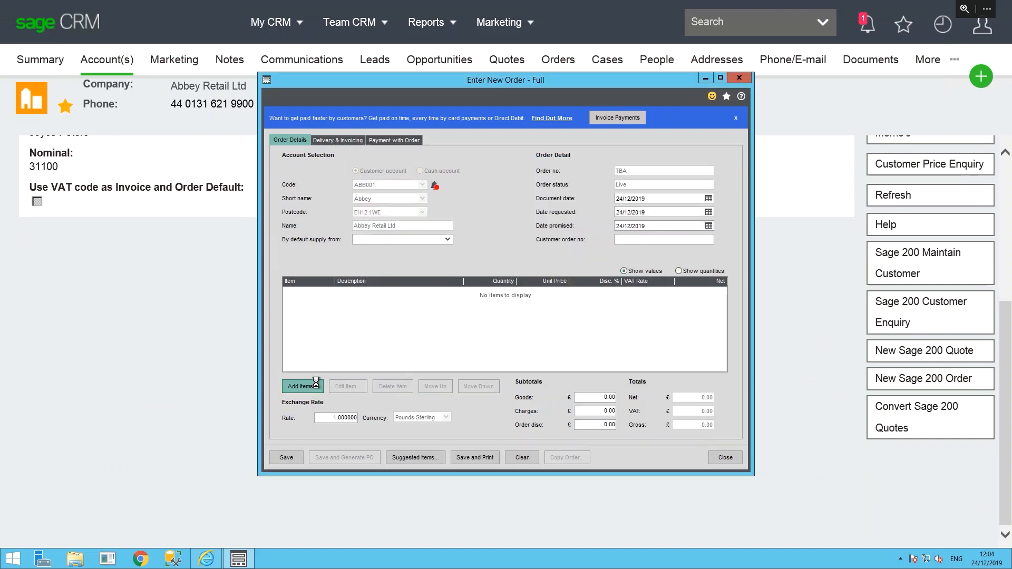
left_click(302, 386)
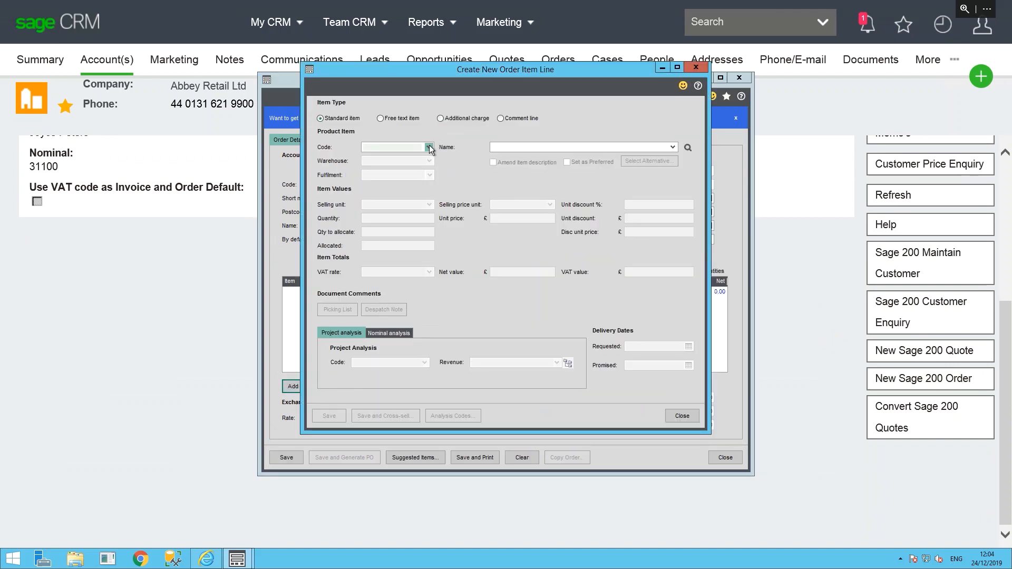
left_click(429, 147)
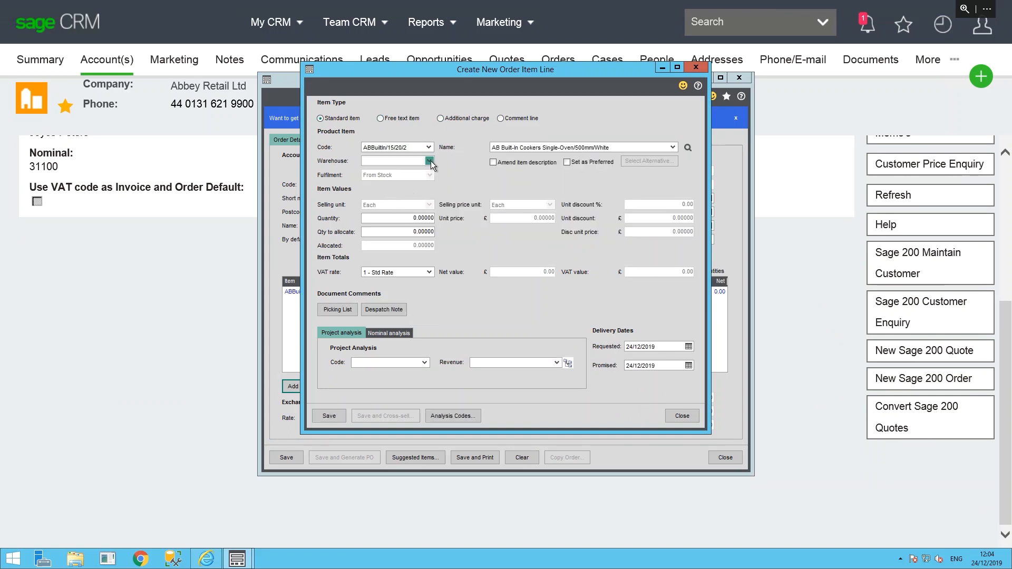
left_click(429, 160)
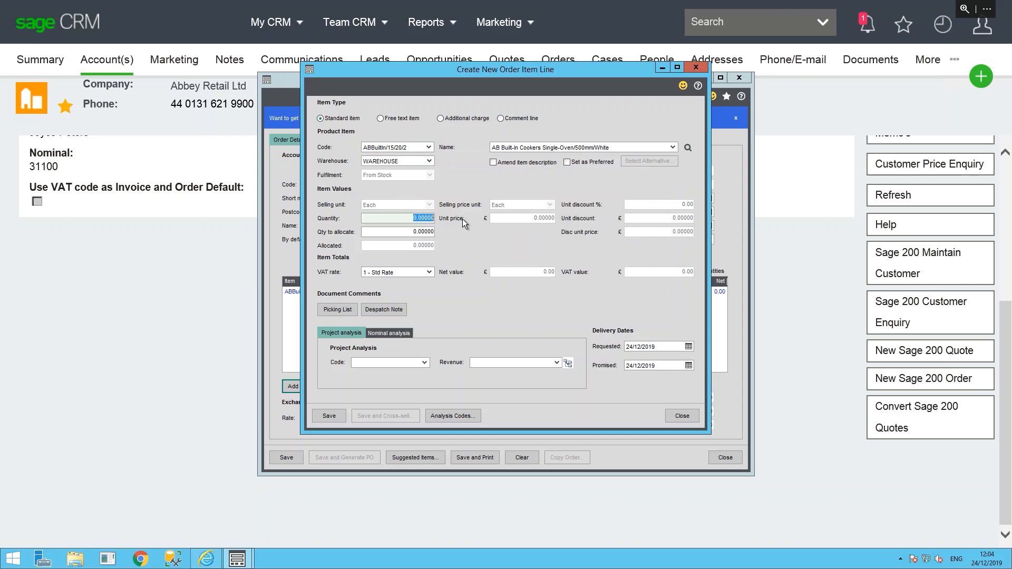
left_click(329, 415)
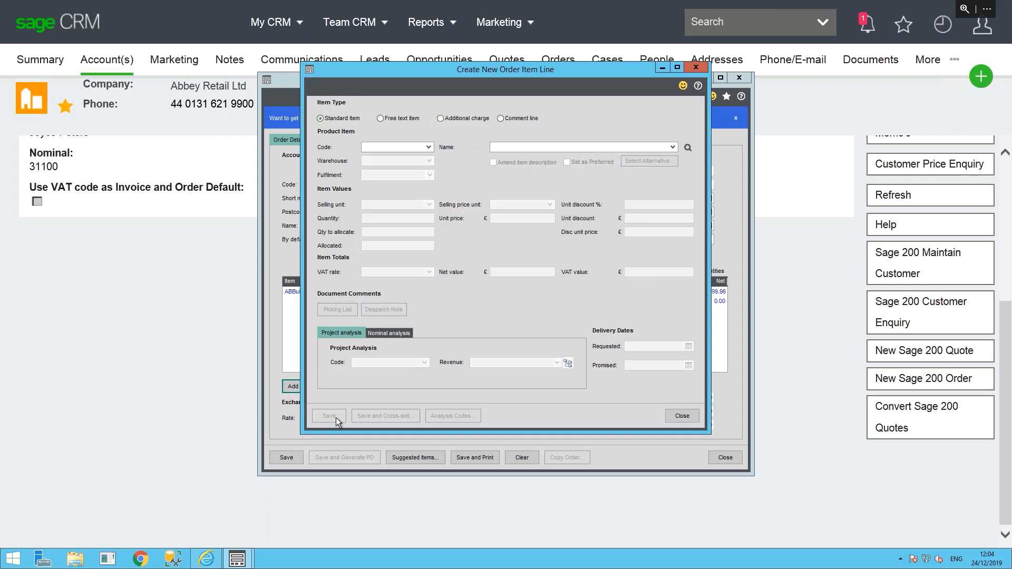
left_click(329, 416)
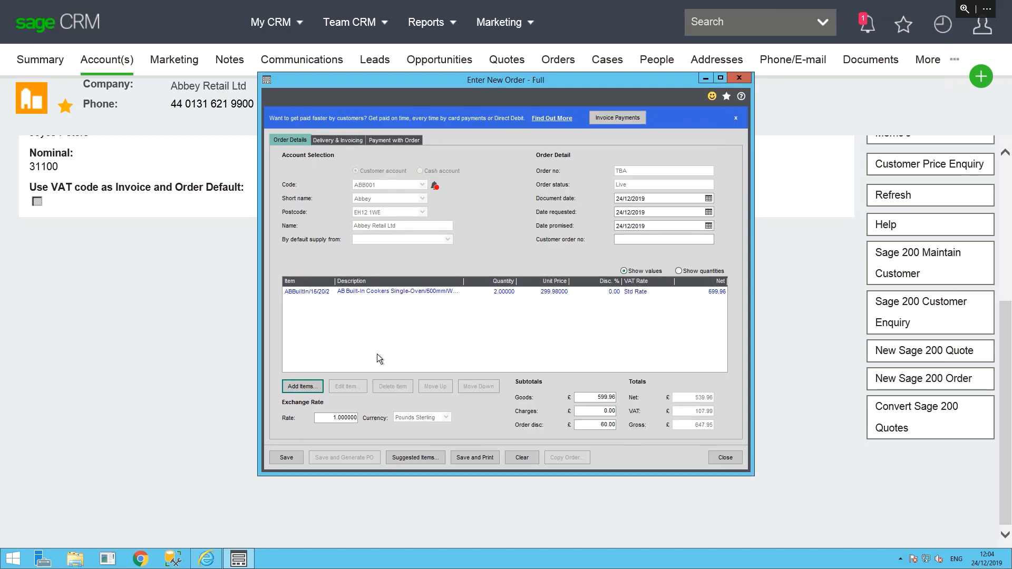
left_click(286, 457)
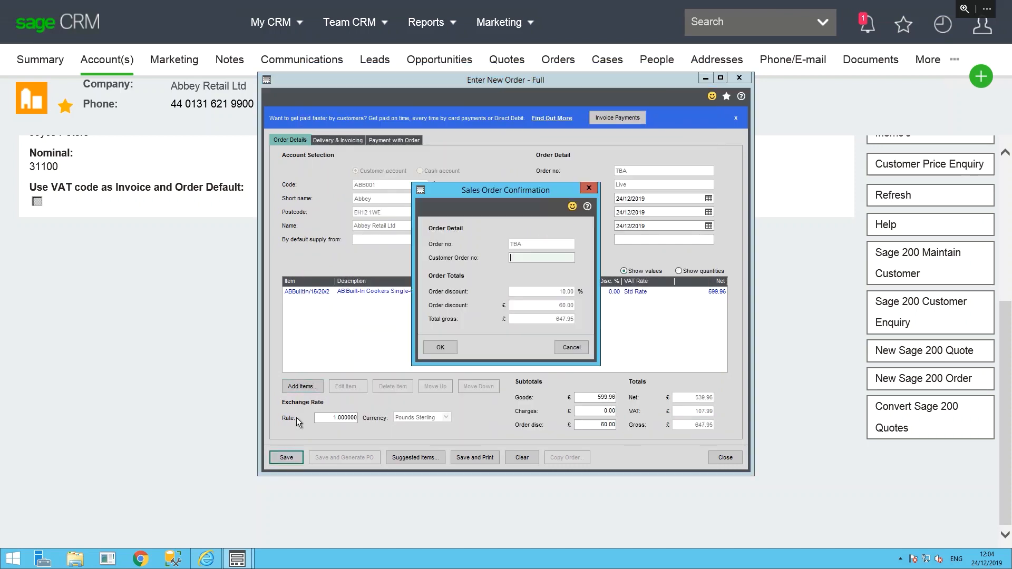
left_click(439, 347)
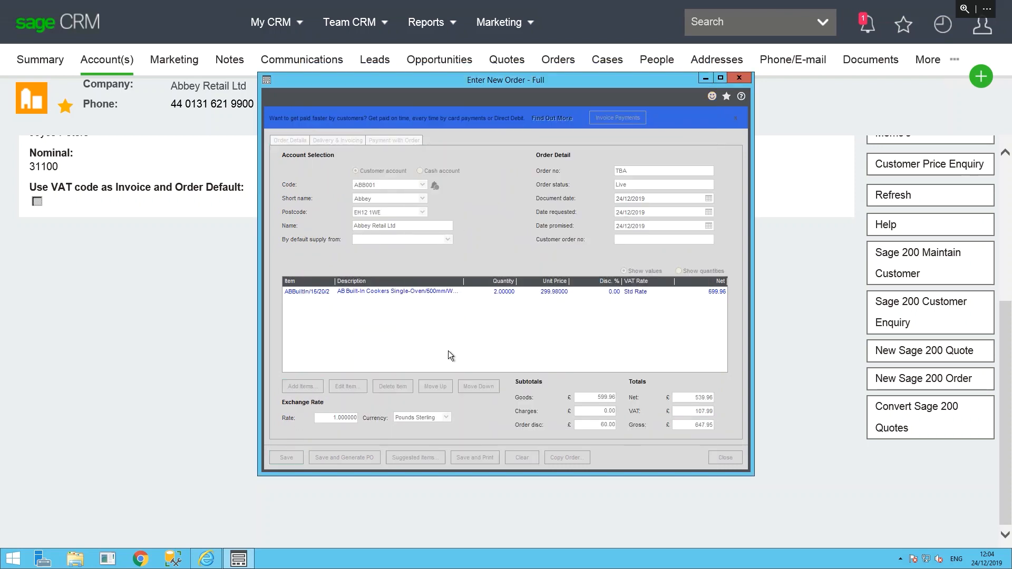
left_click(285, 456)
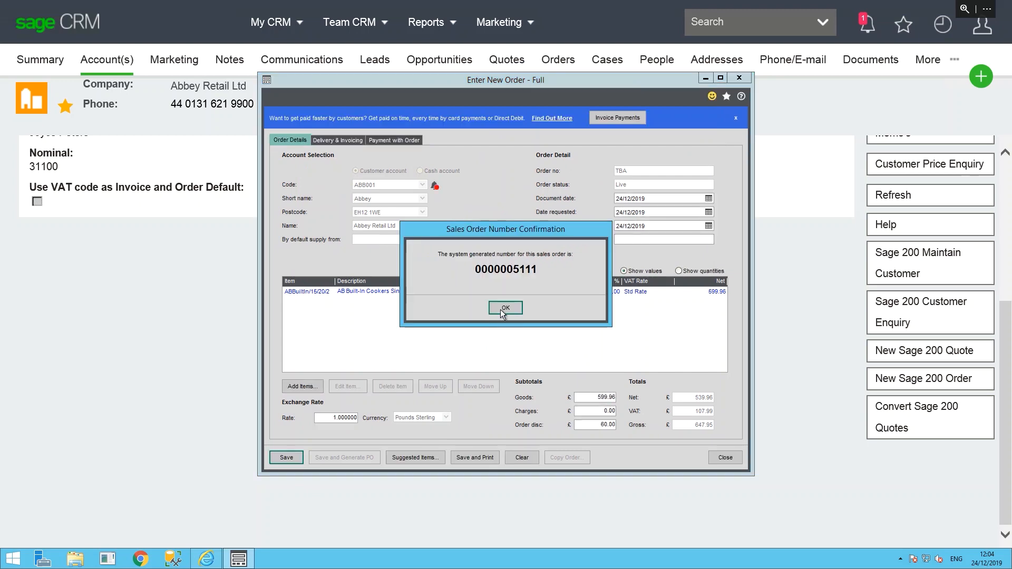
left_click(505, 308)
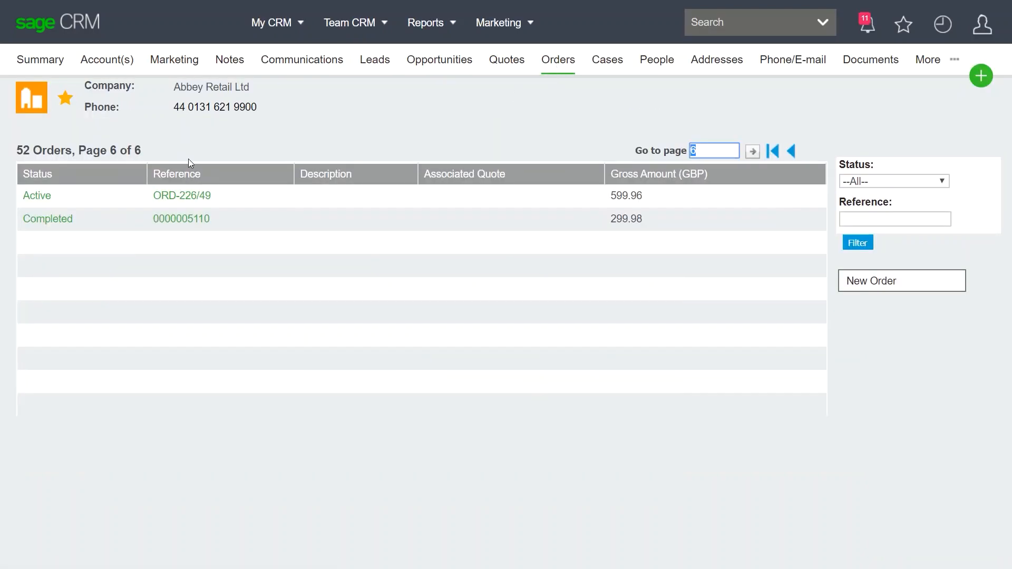
left_click(181, 196)
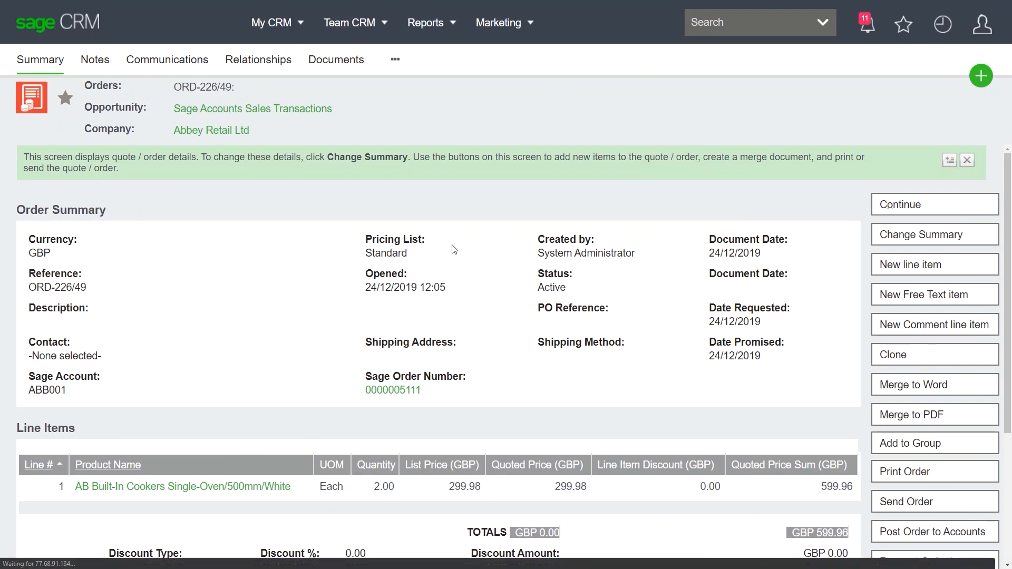
left_click(392, 391)
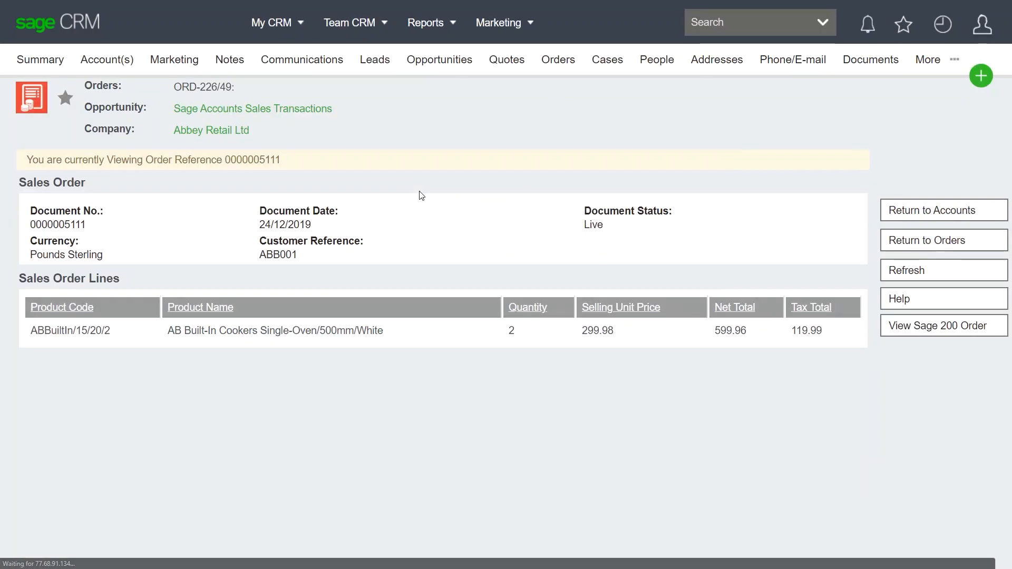